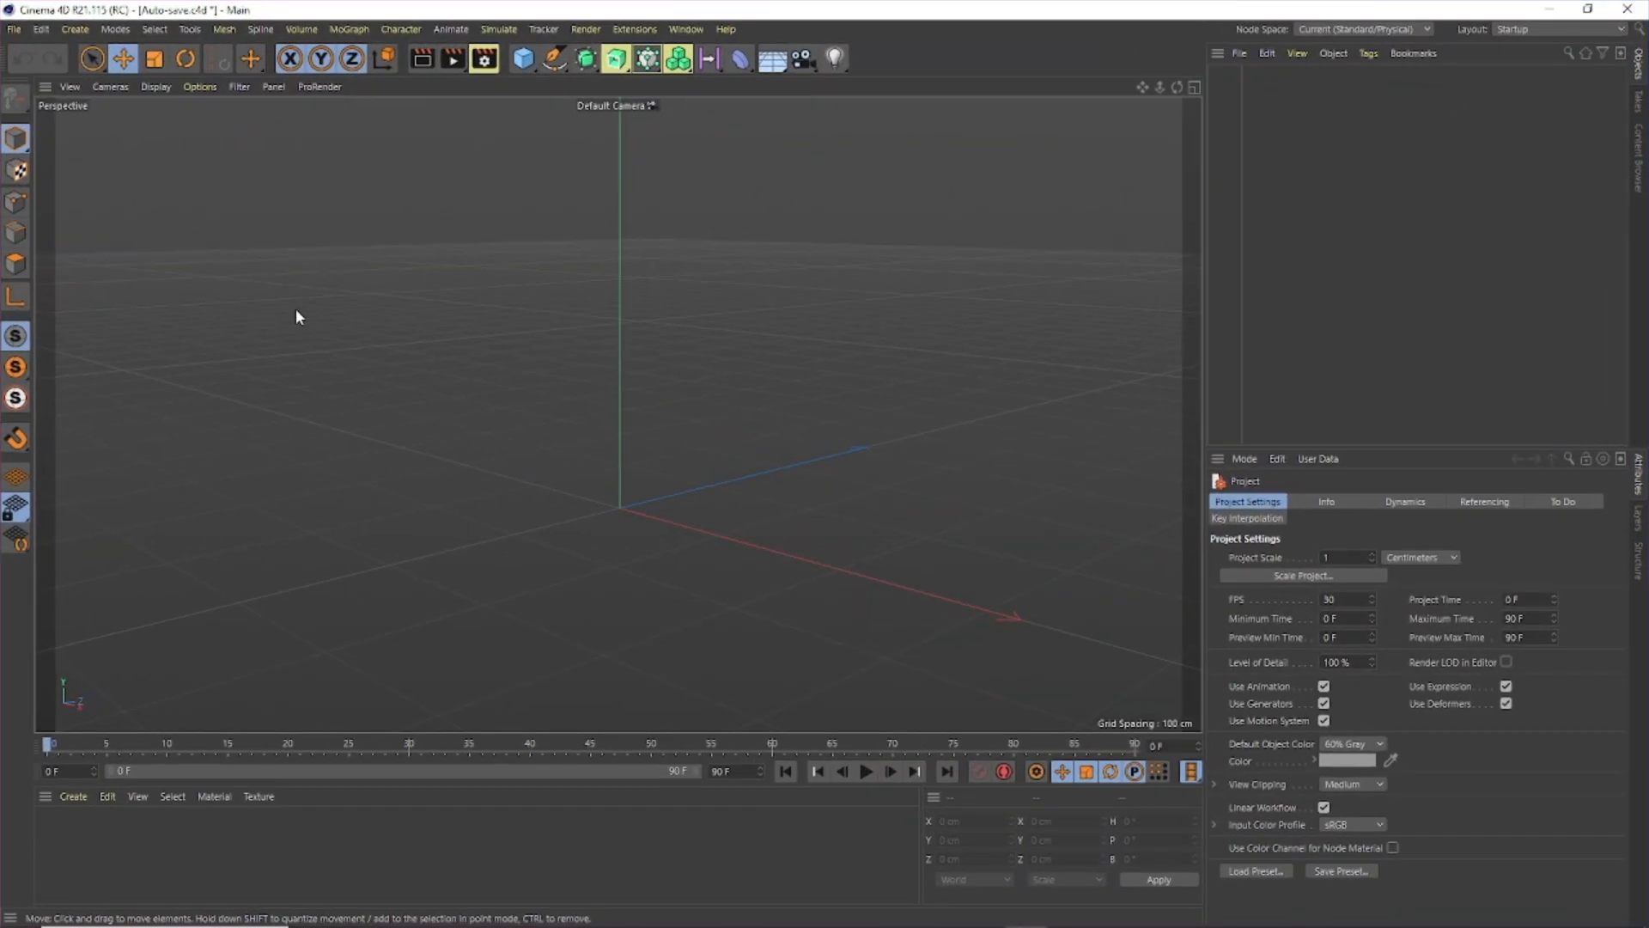
Step: Show the Edit menu where the Preferences entry lives
click(41, 29)
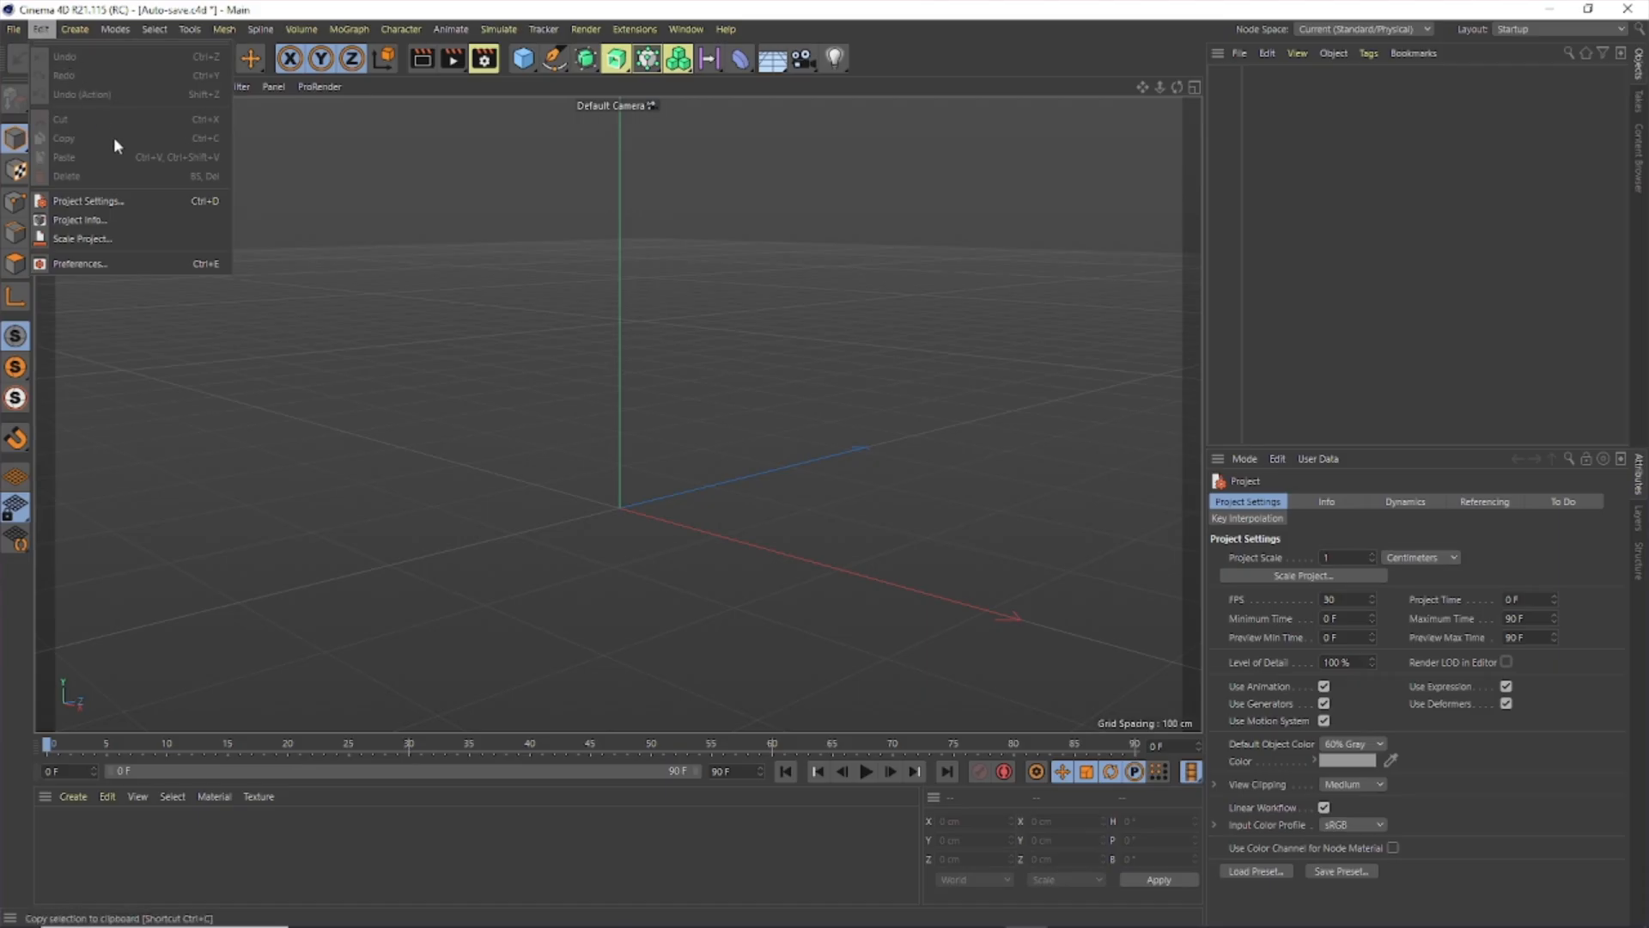
mouse_move(124, 239)
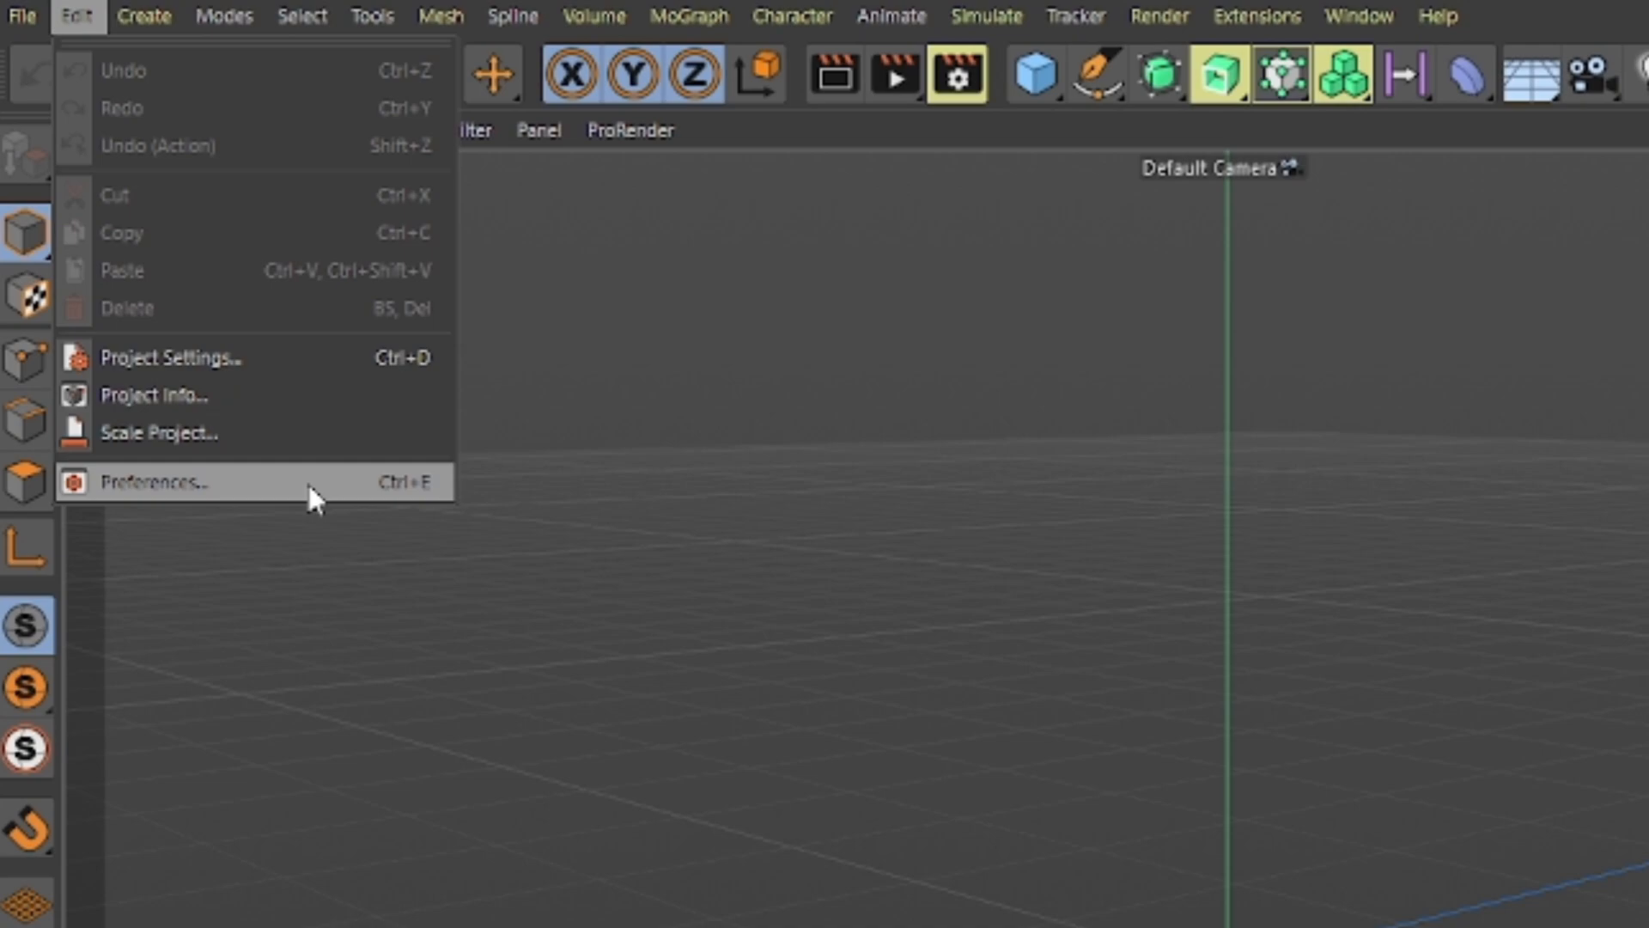
Step: Bring up the Preferences window on its Interface page and move it higher on screen
click(158, 481)
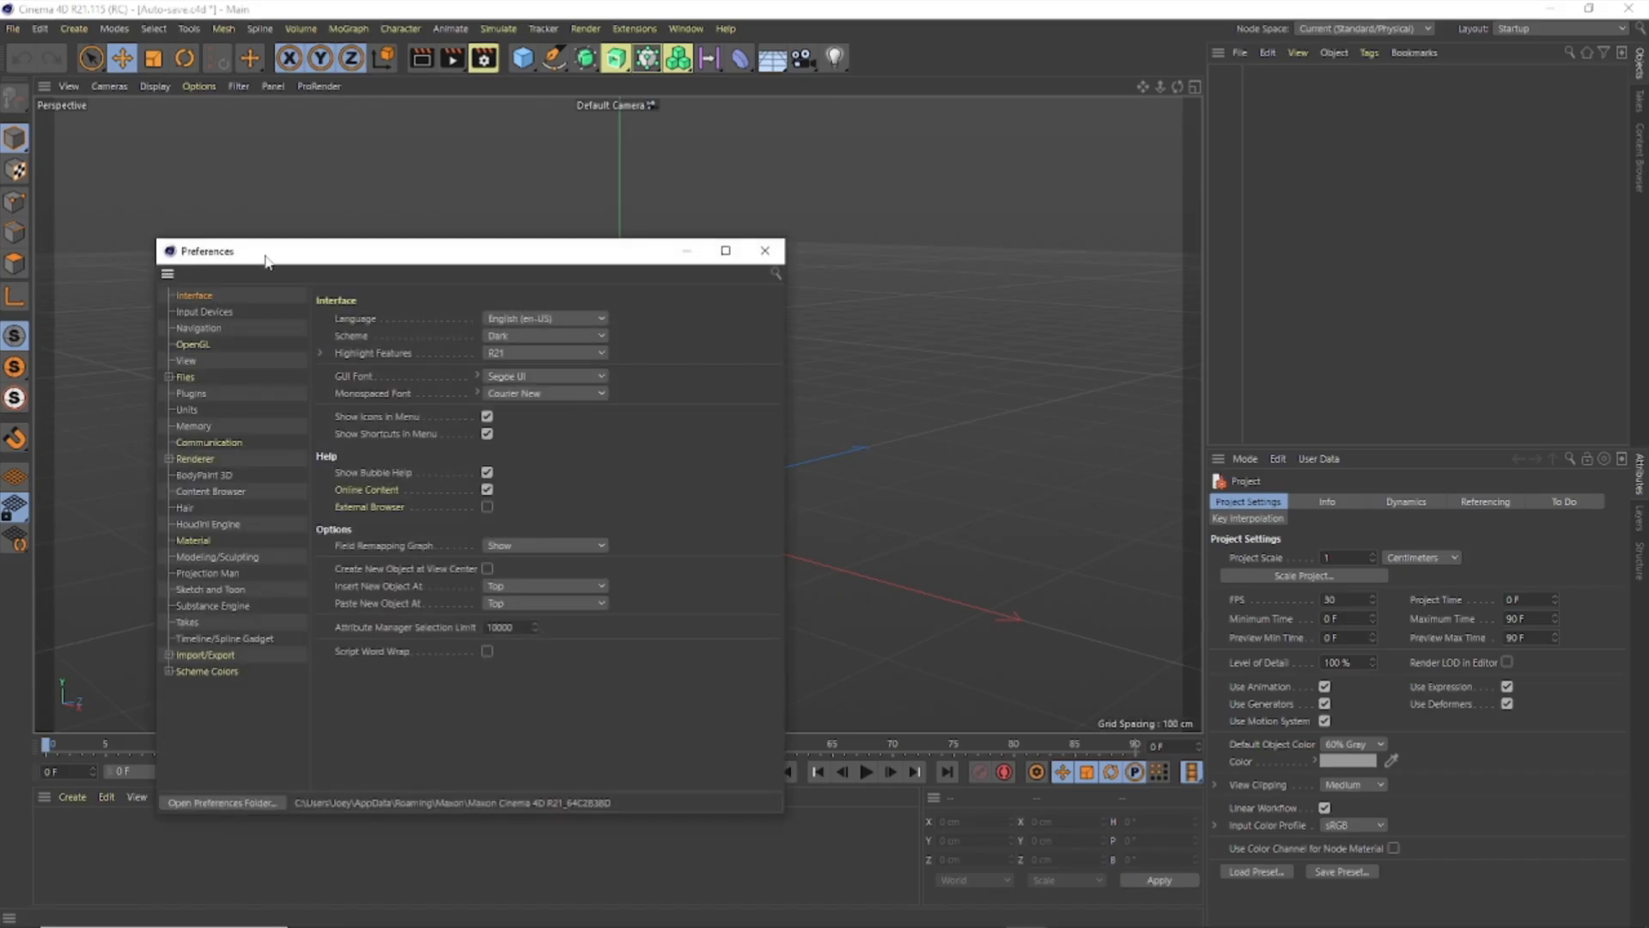
drag(264, 251, 433, 127)
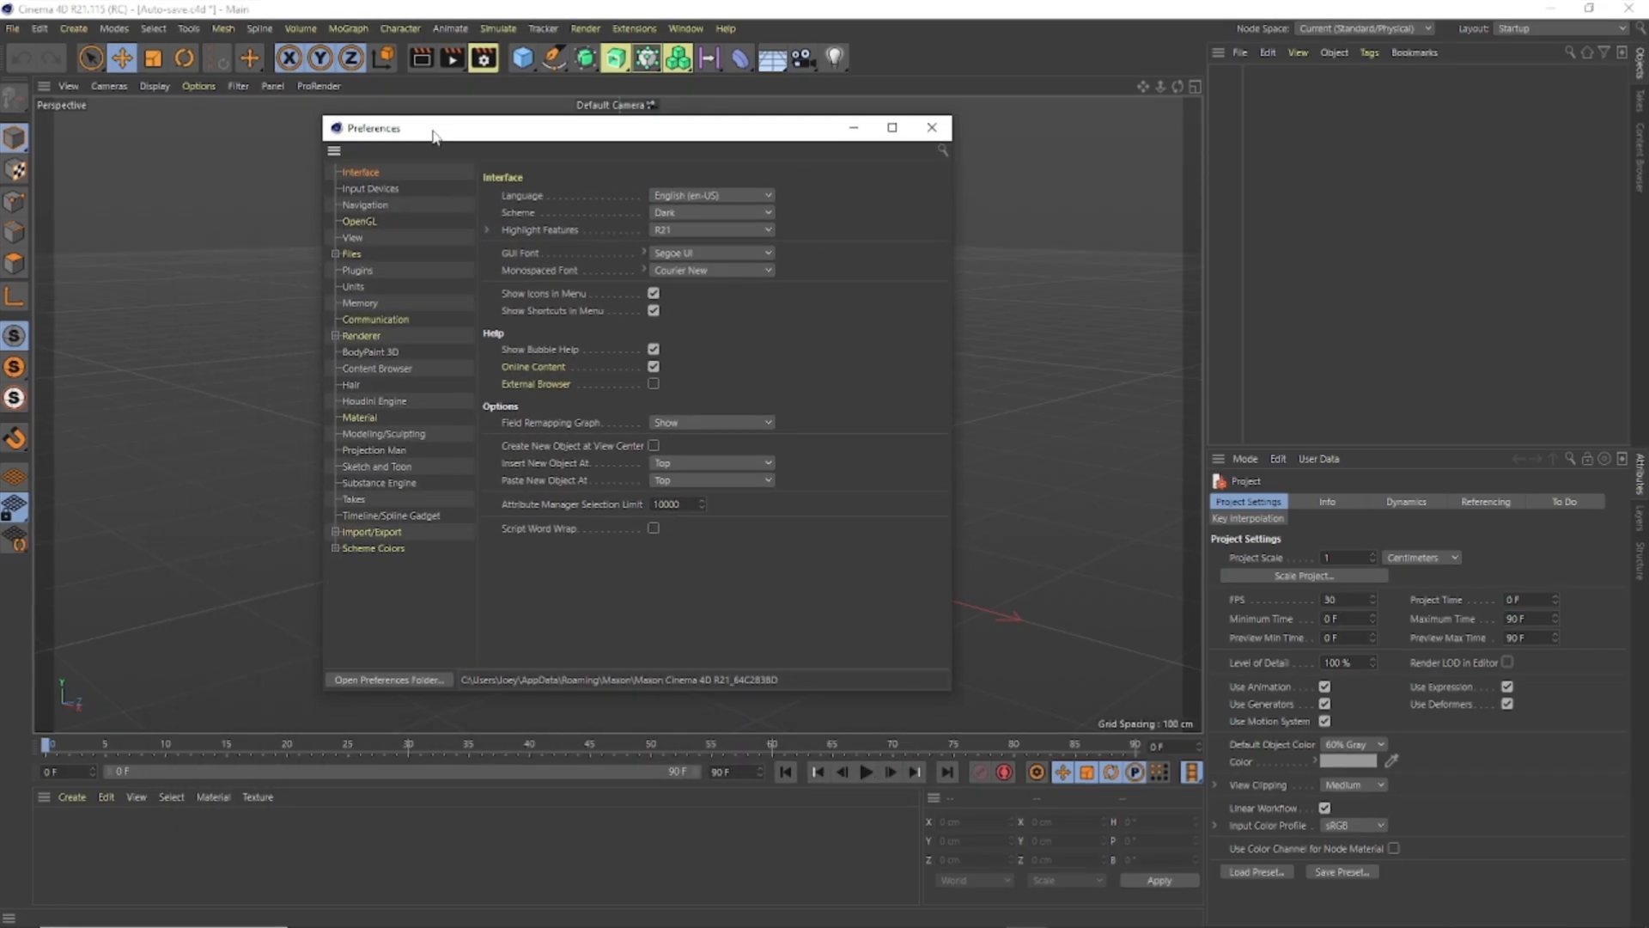
mouse_move(837, 383)
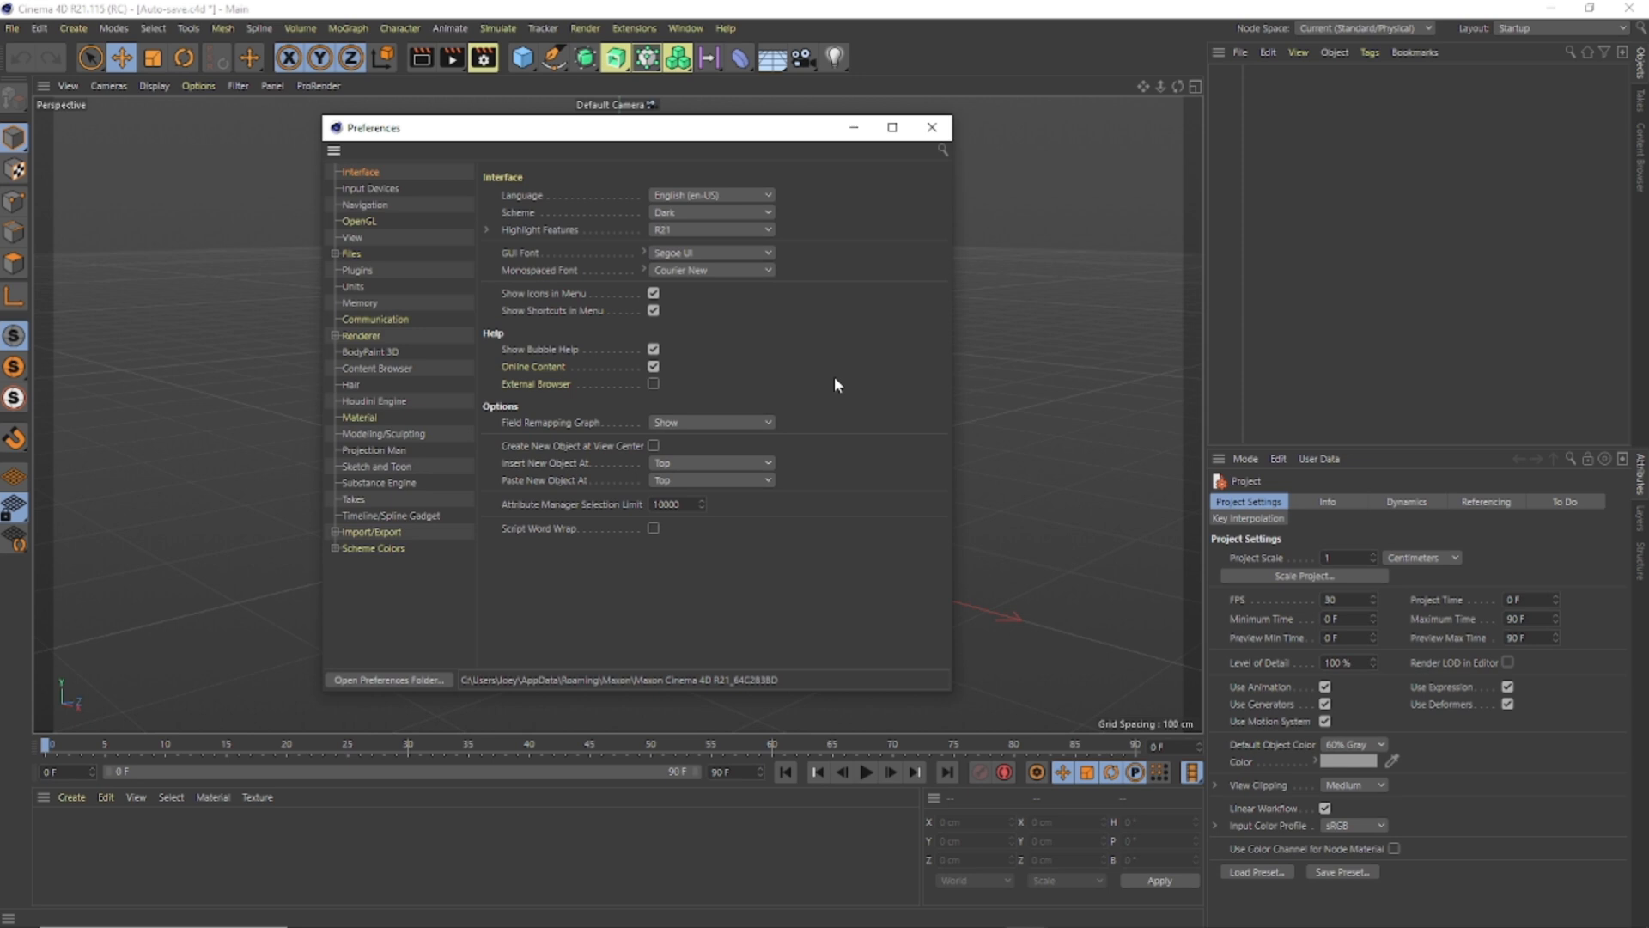
mouse_move(406, 199)
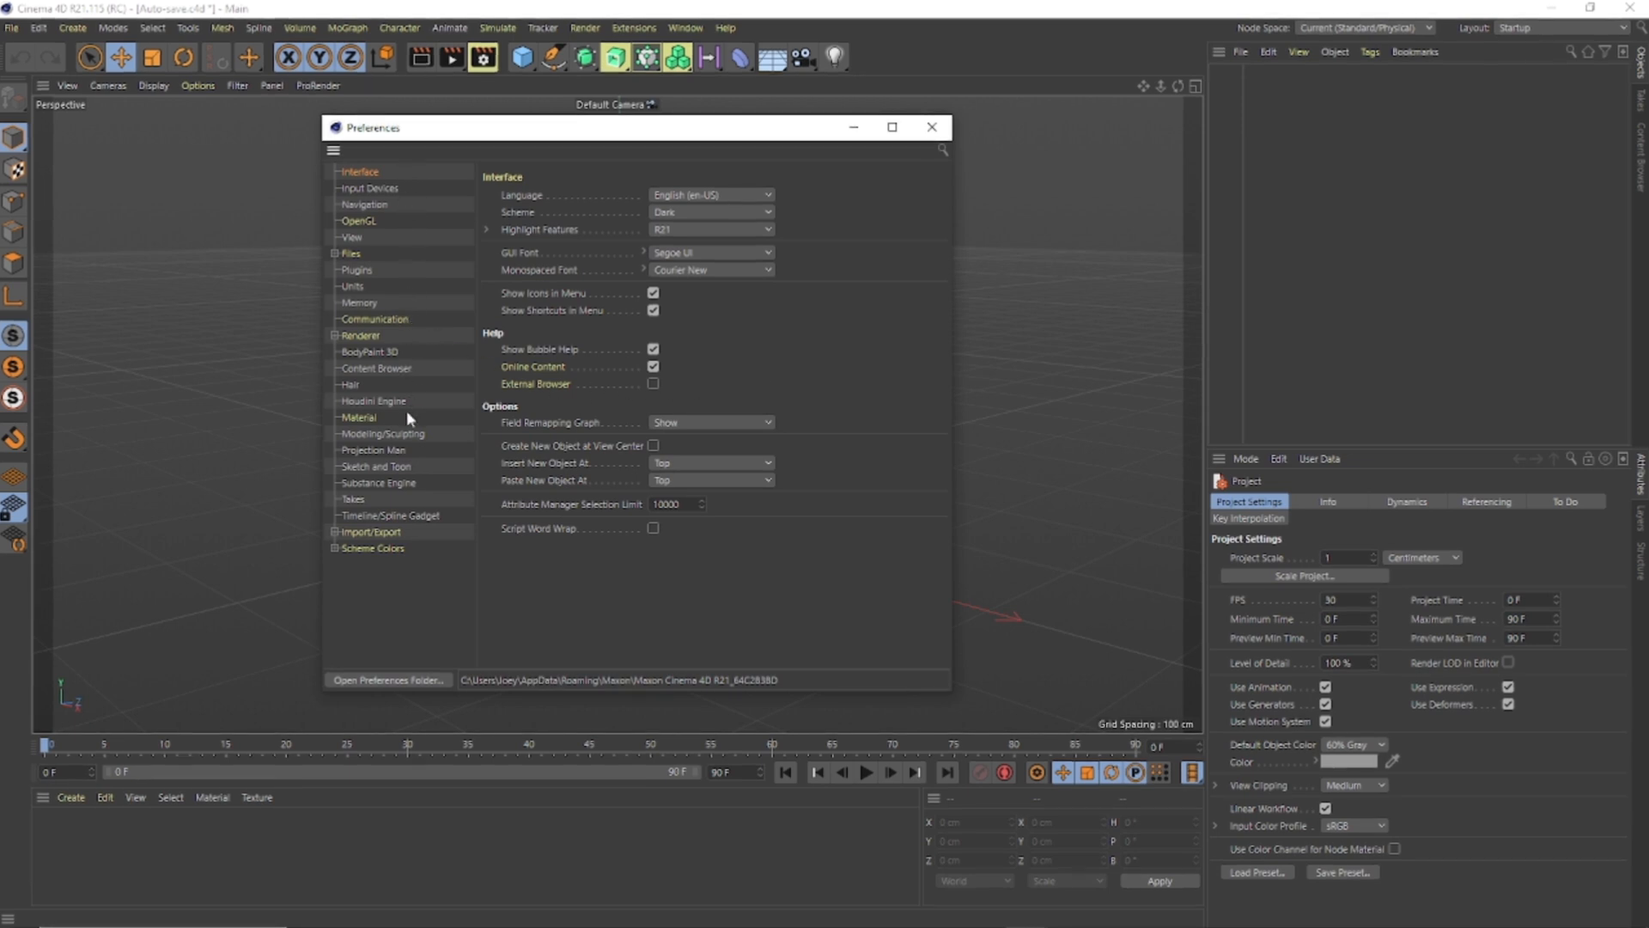
mouse_move(426, 568)
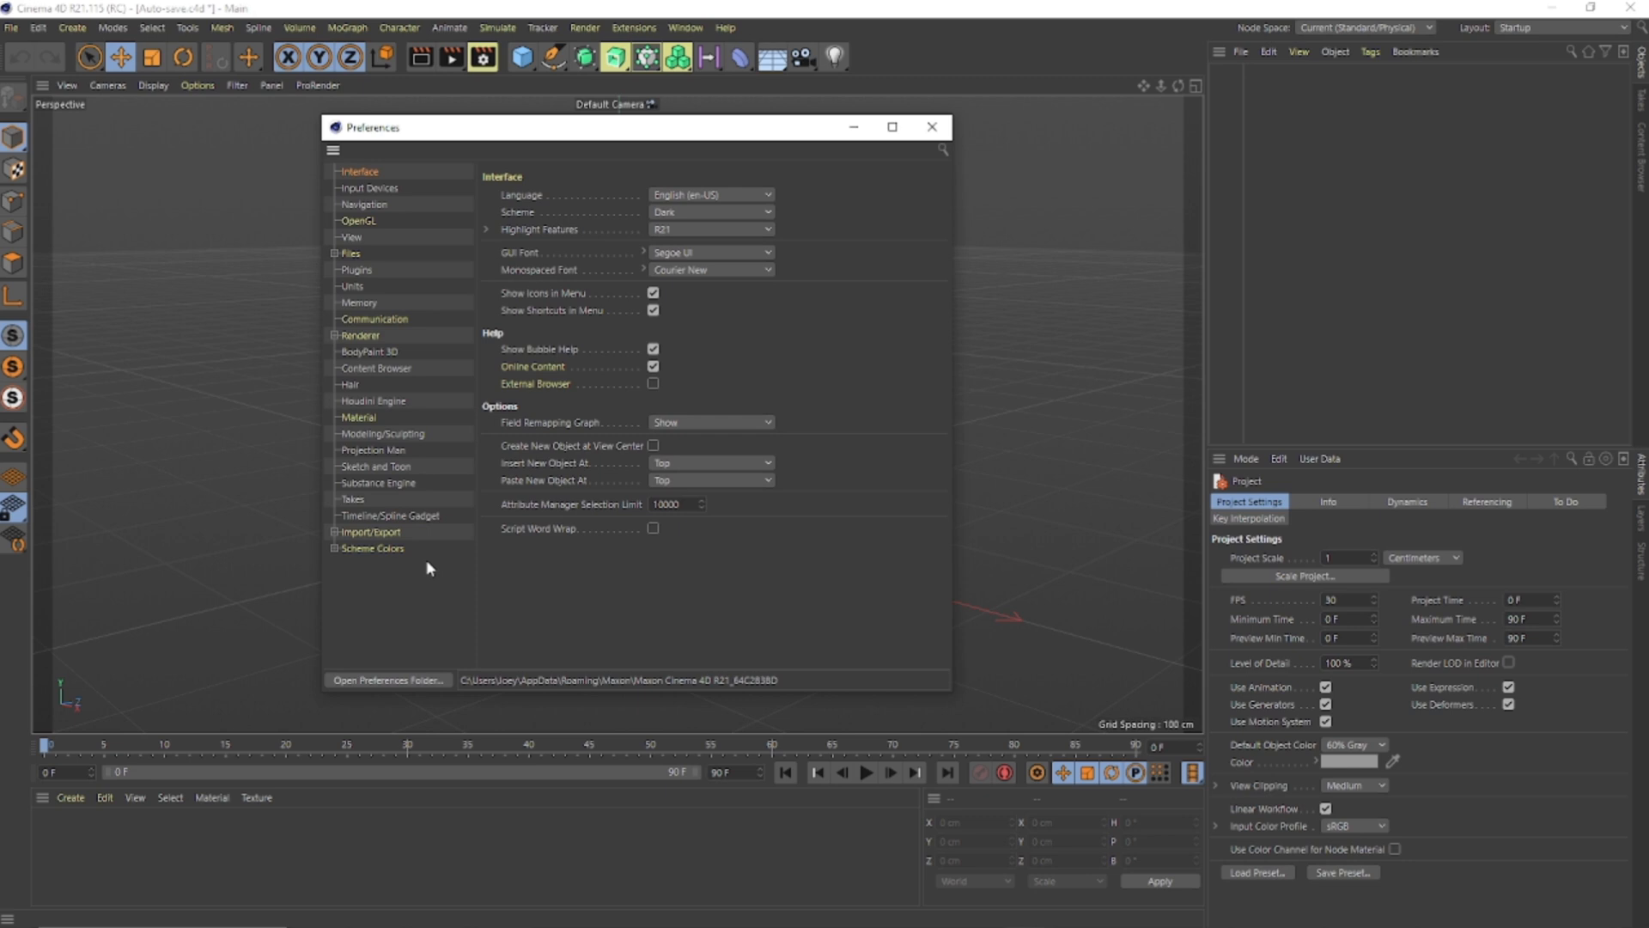
mouse_move(452, 602)
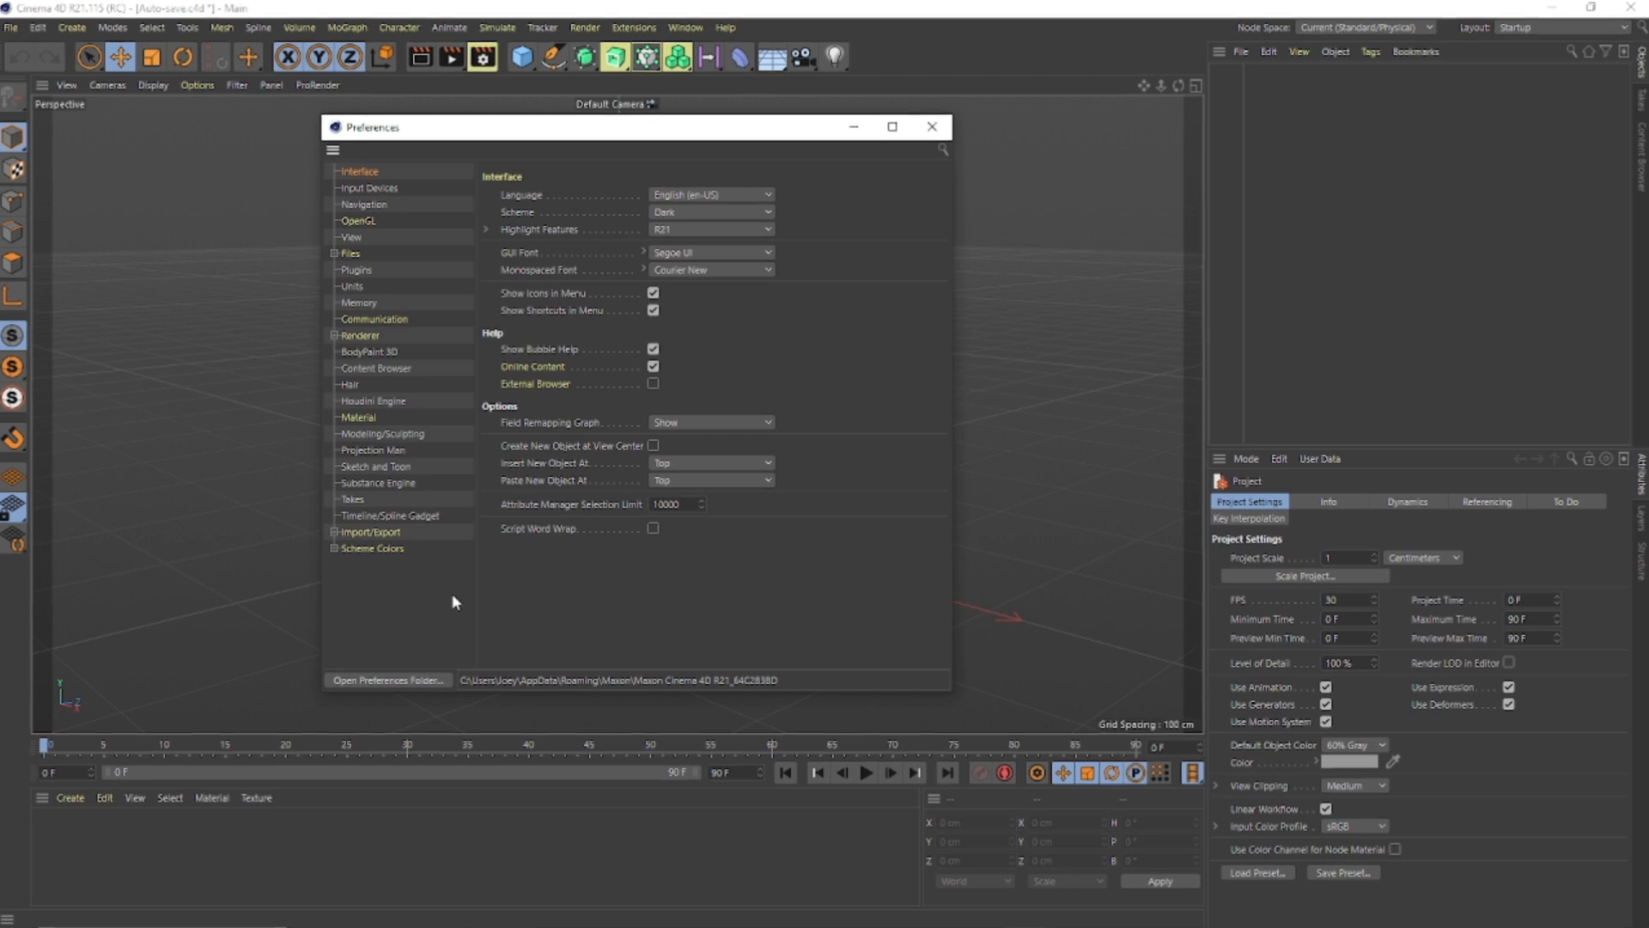
mouse_move(526, 599)
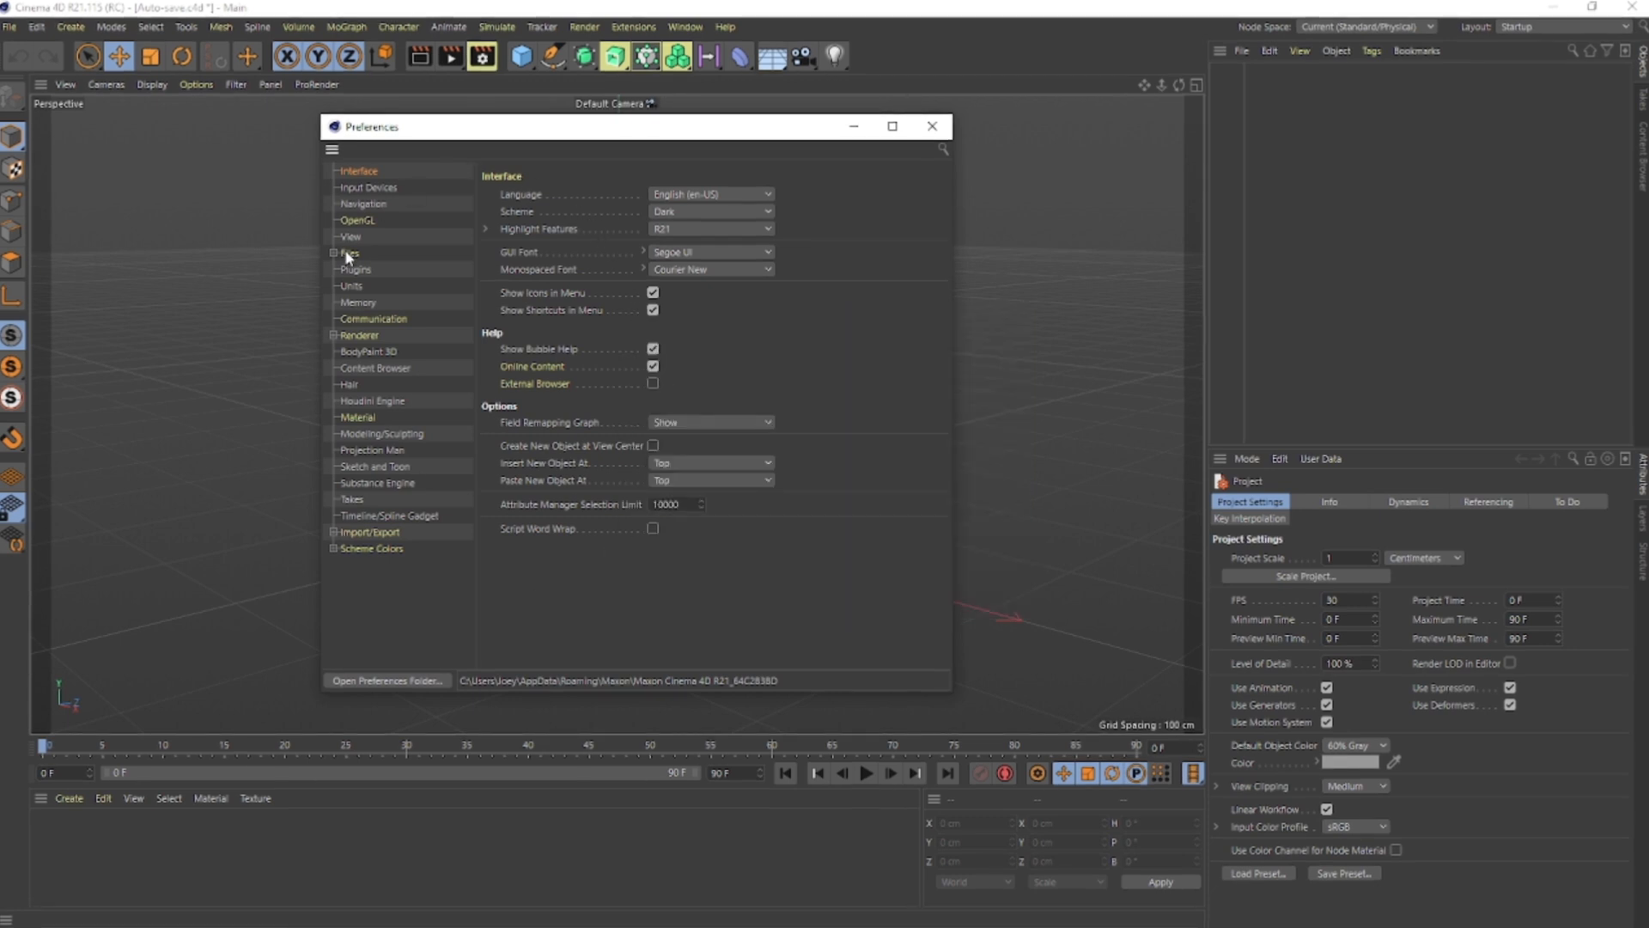
Step: In Files preferences, enable Auto-Save every 5 minutes, limited to 10 copies, to a custom directory
click(349, 253)
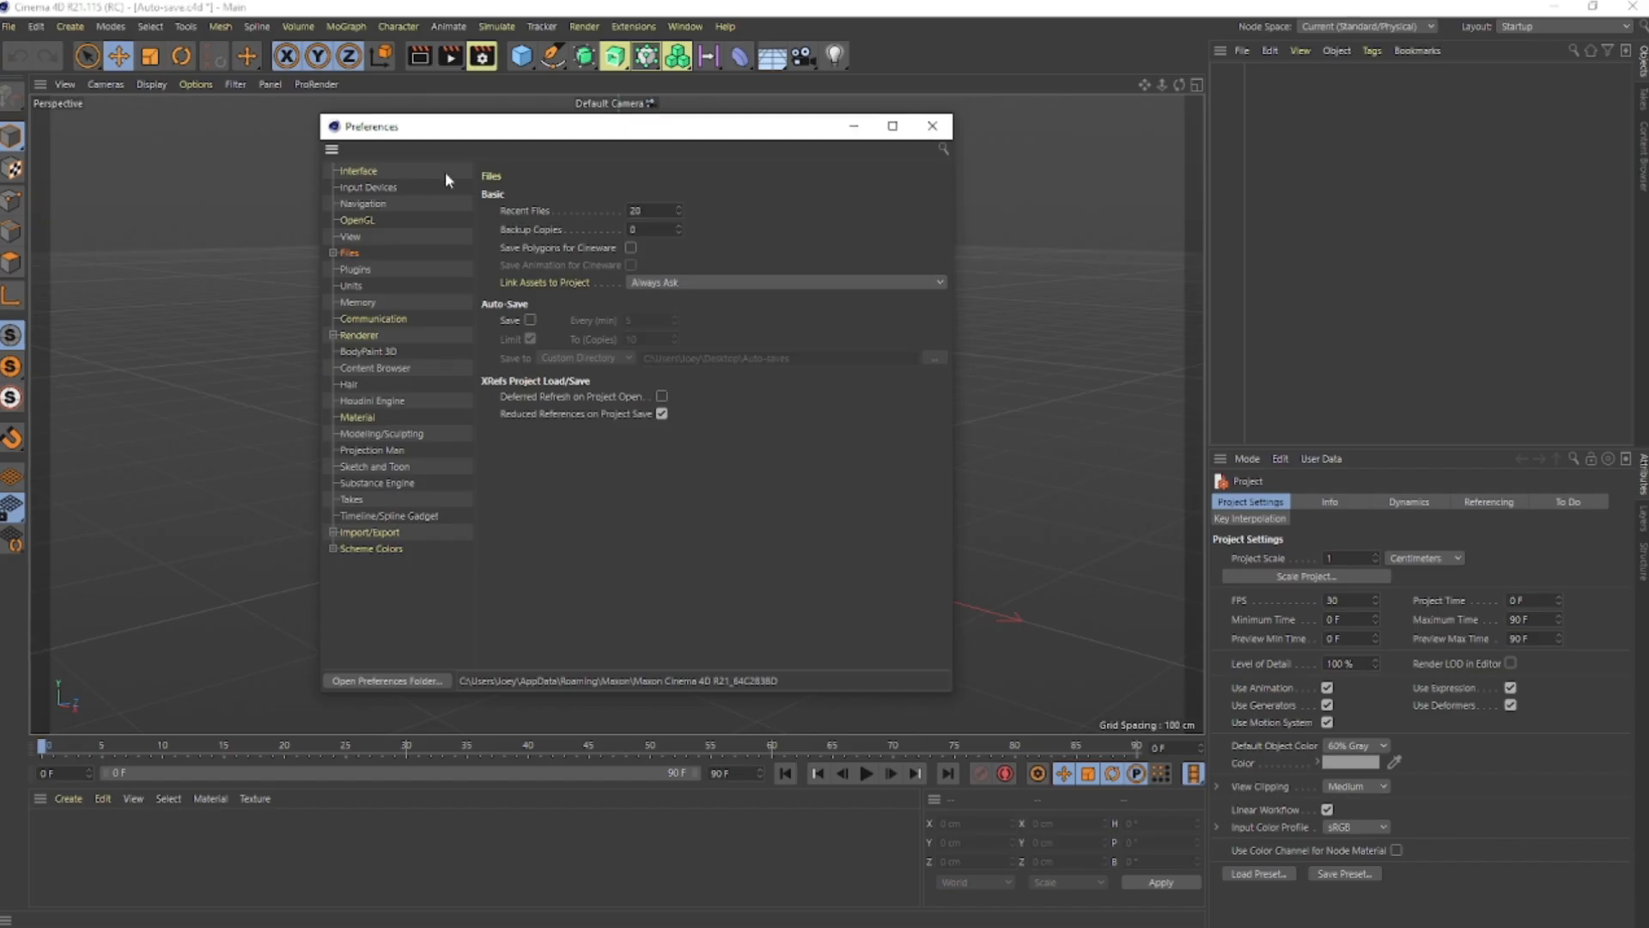
mouse_move(762, 260)
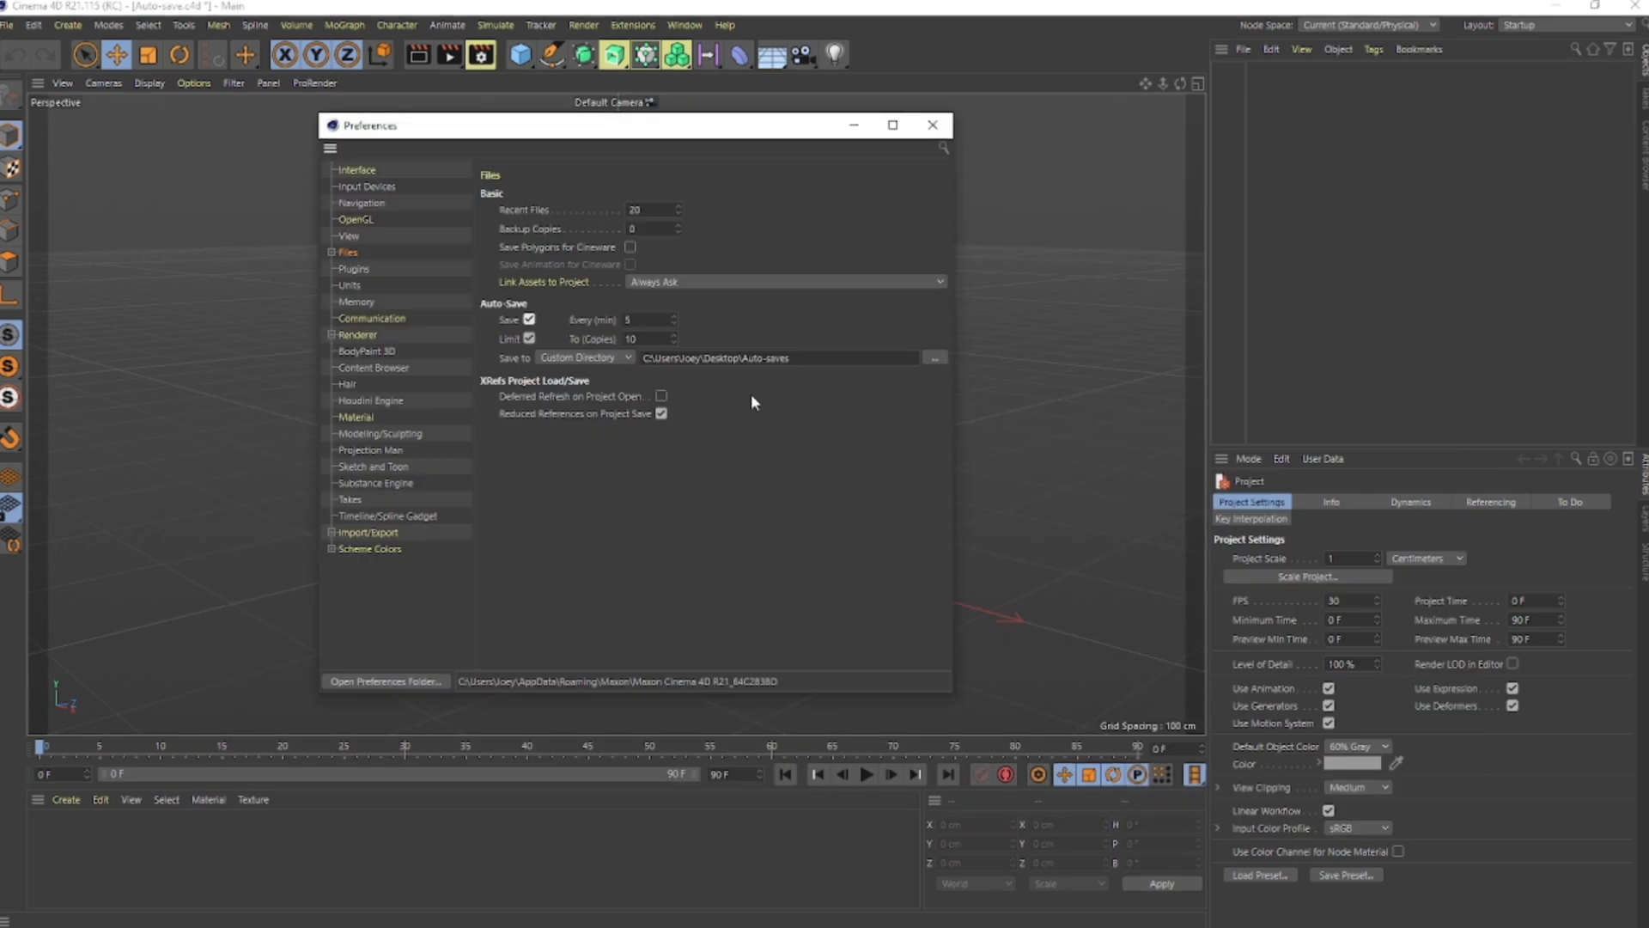
mouse_move(725, 414)
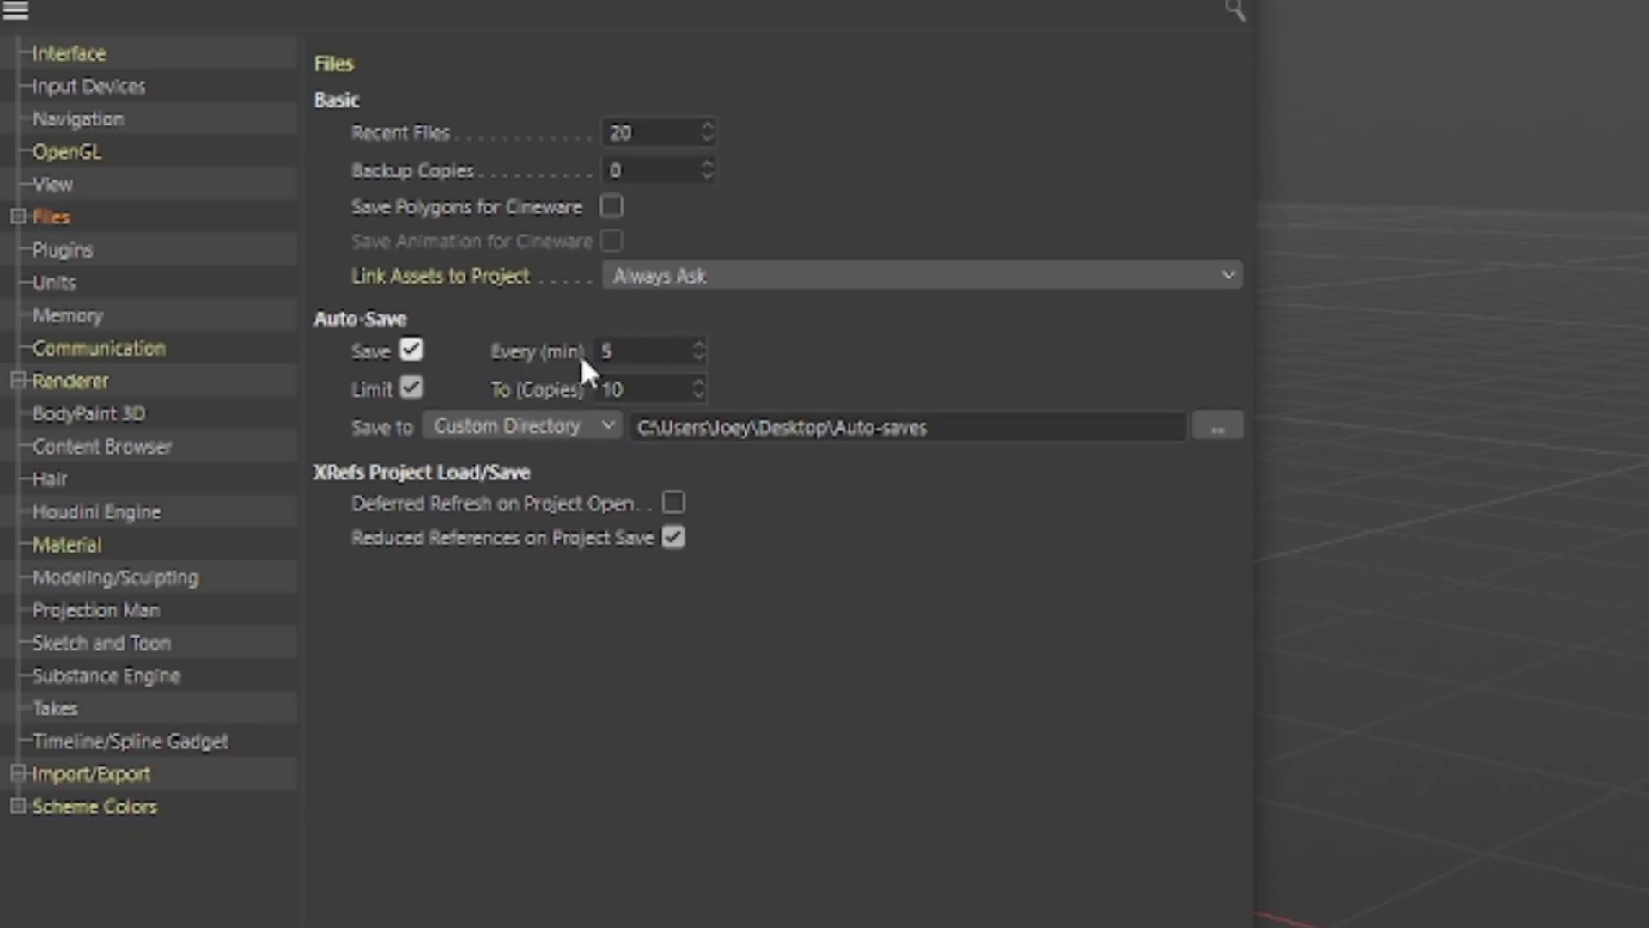
mouse_move(720, 363)
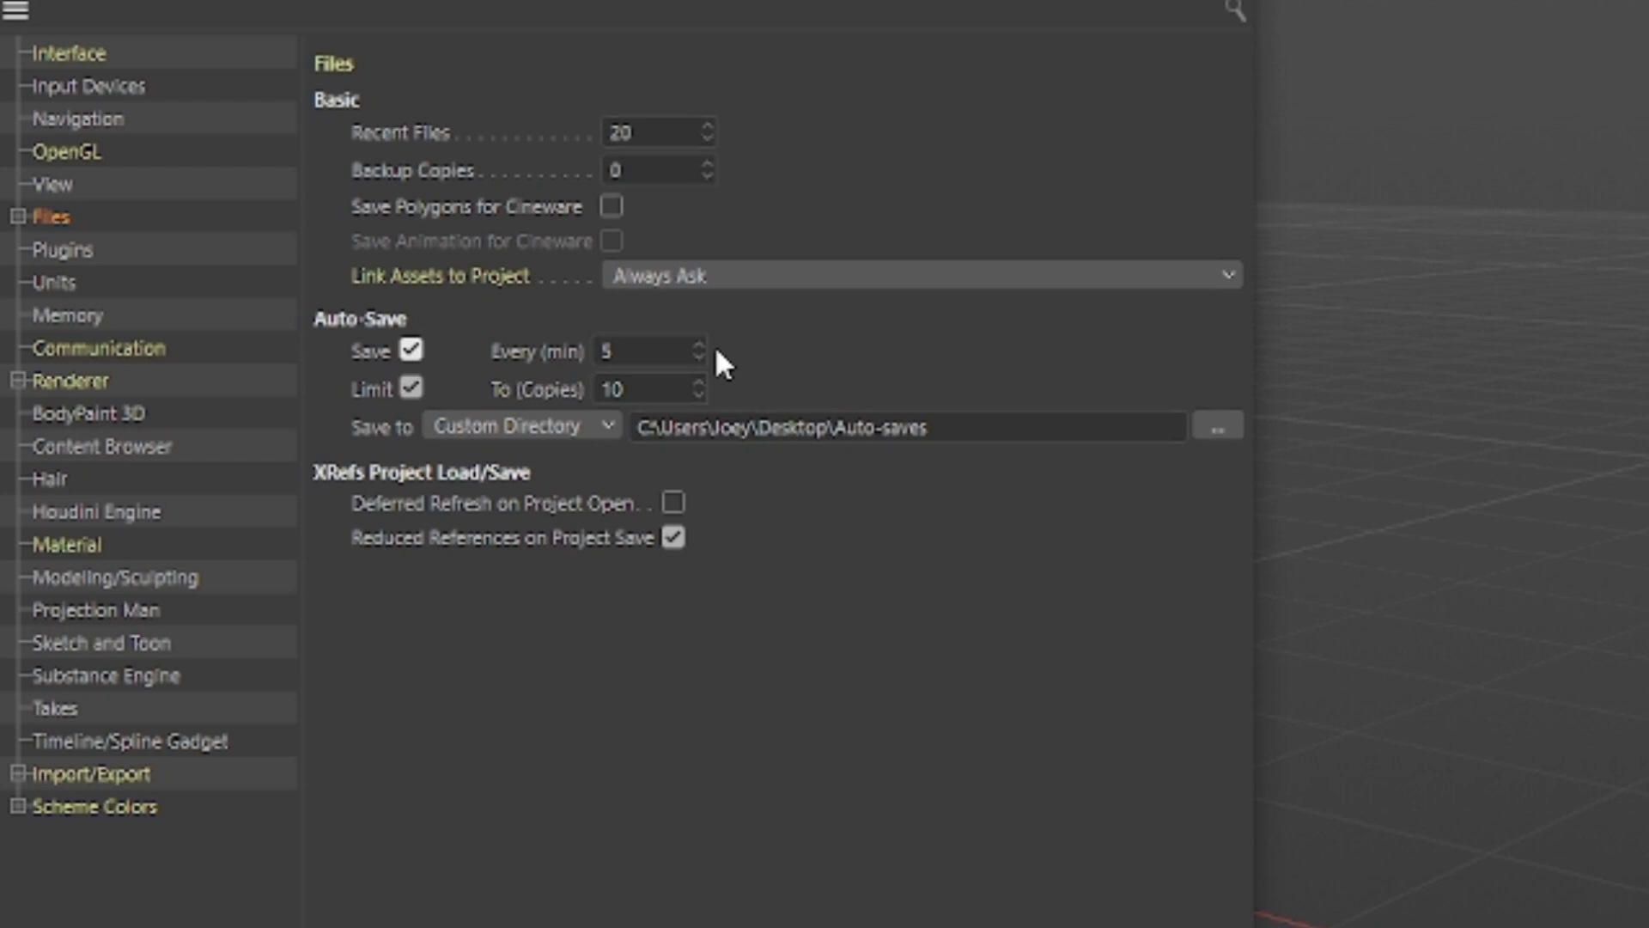
mouse_move(723, 411)
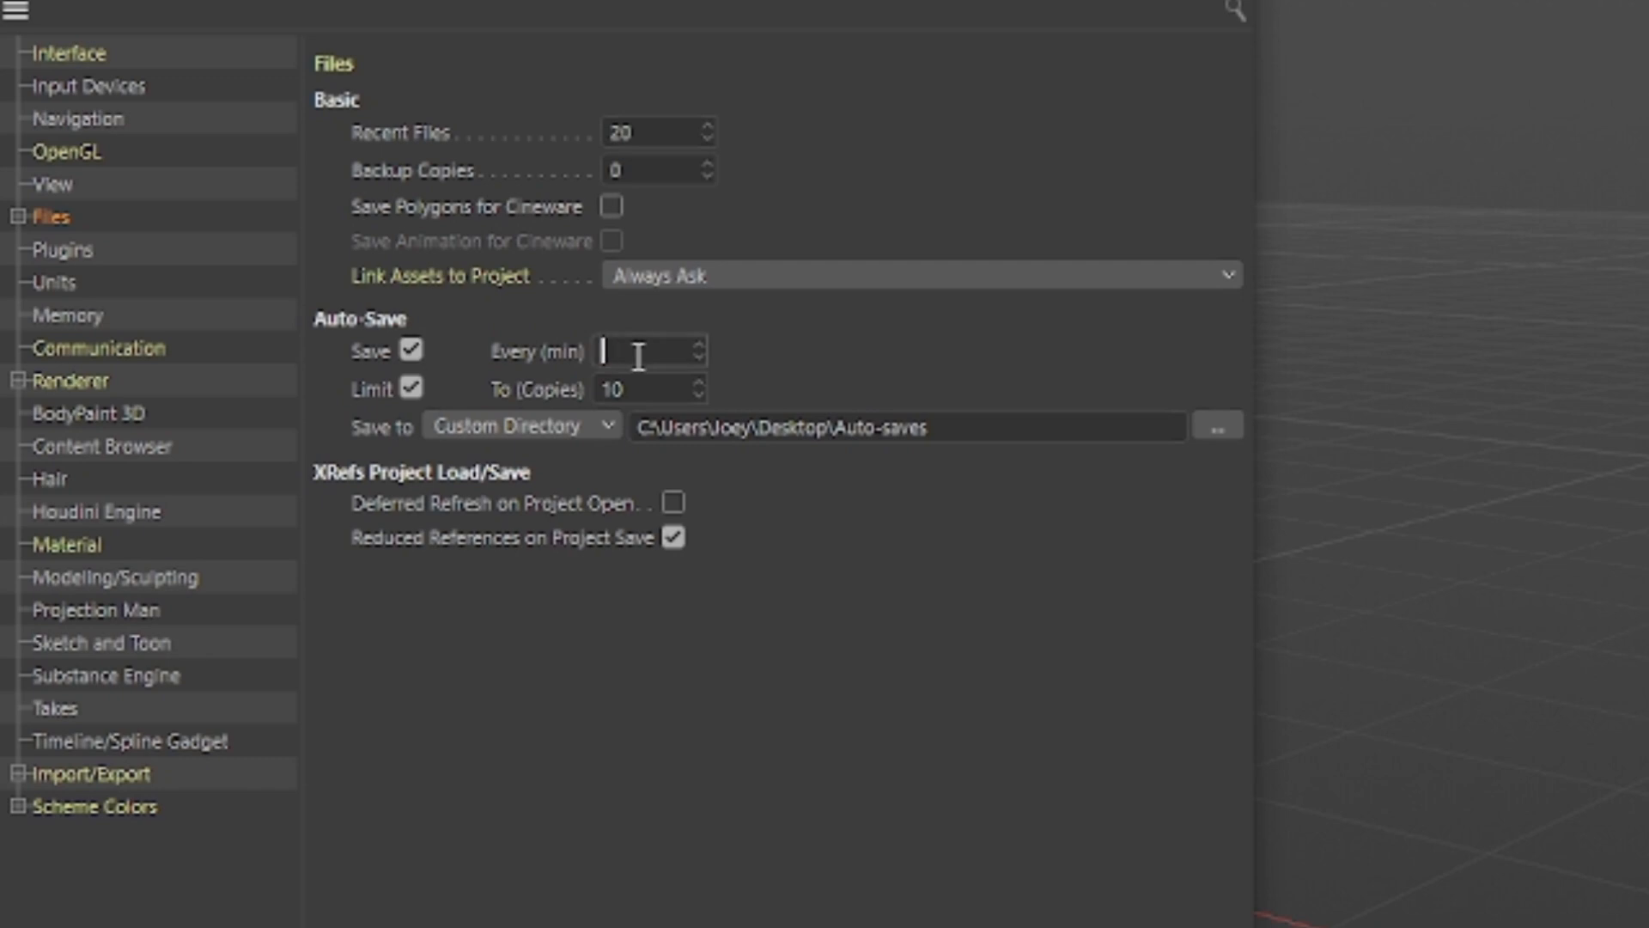
text(5)
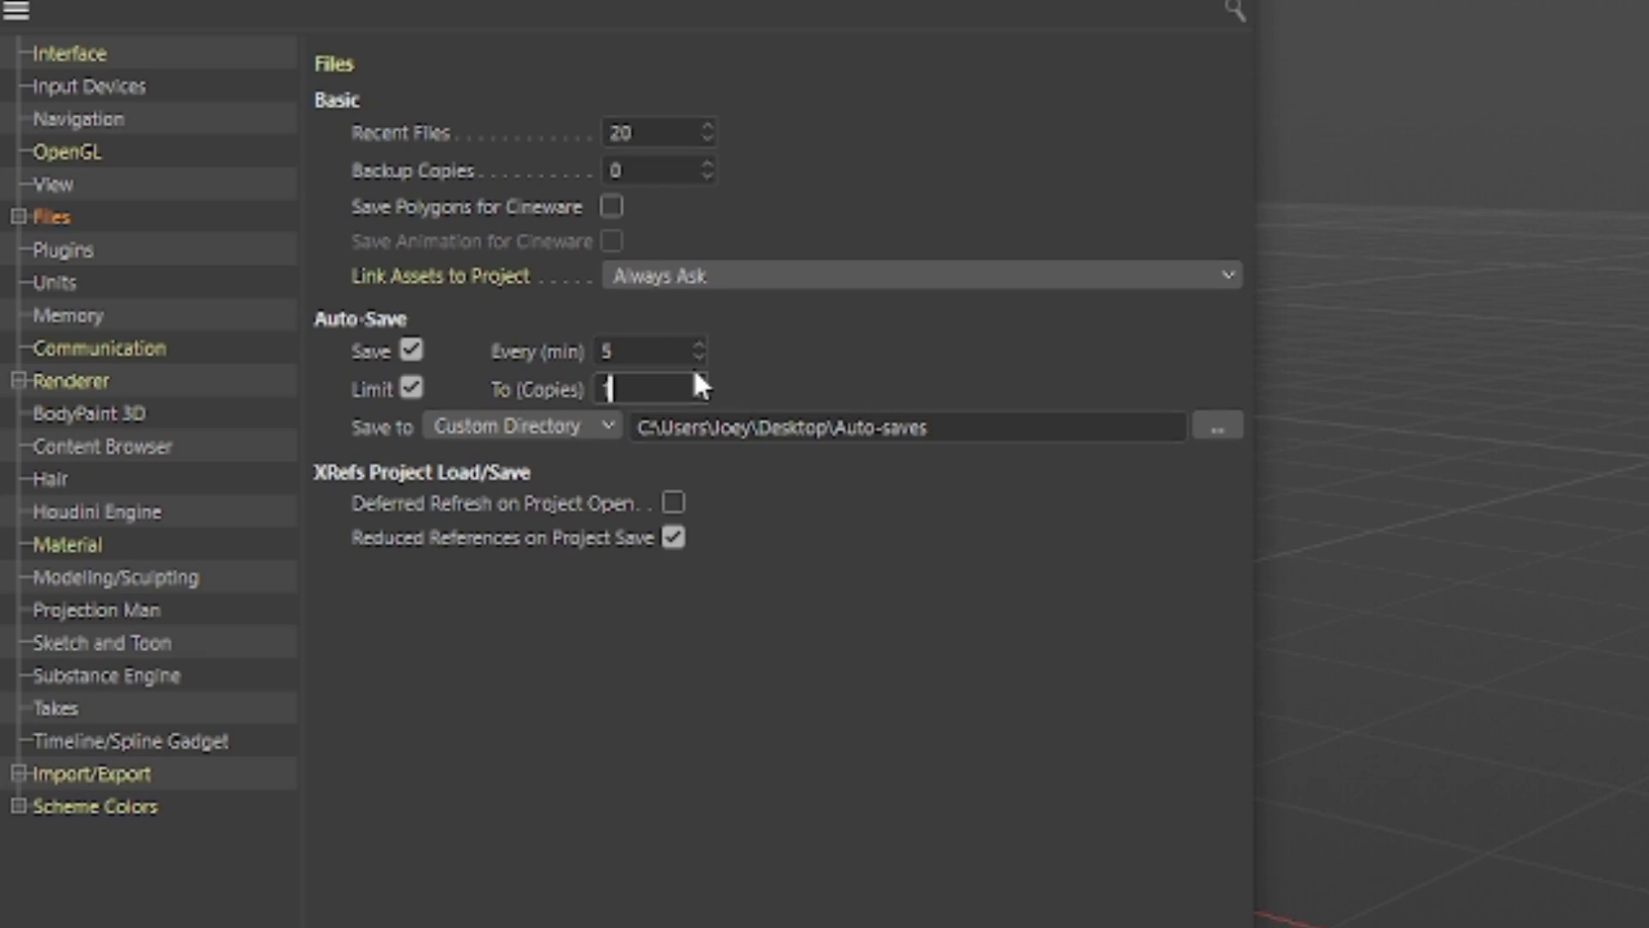
text(10)
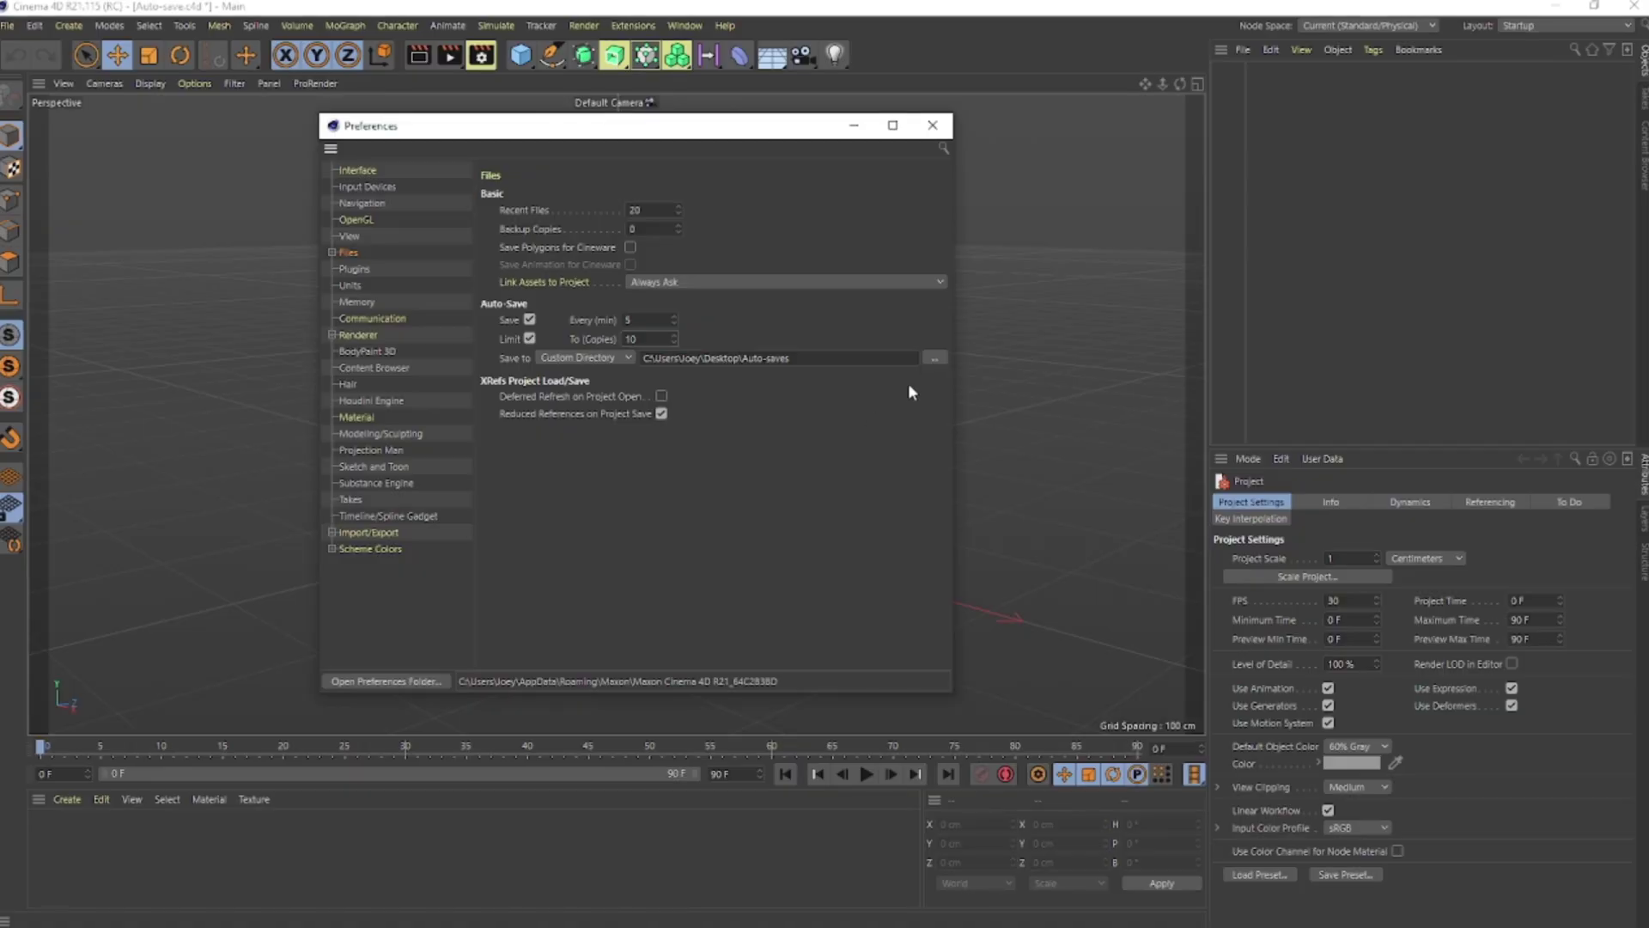
Step: Set the Desktop Auto-saves folder as the auto-save destination
click(933, 357)
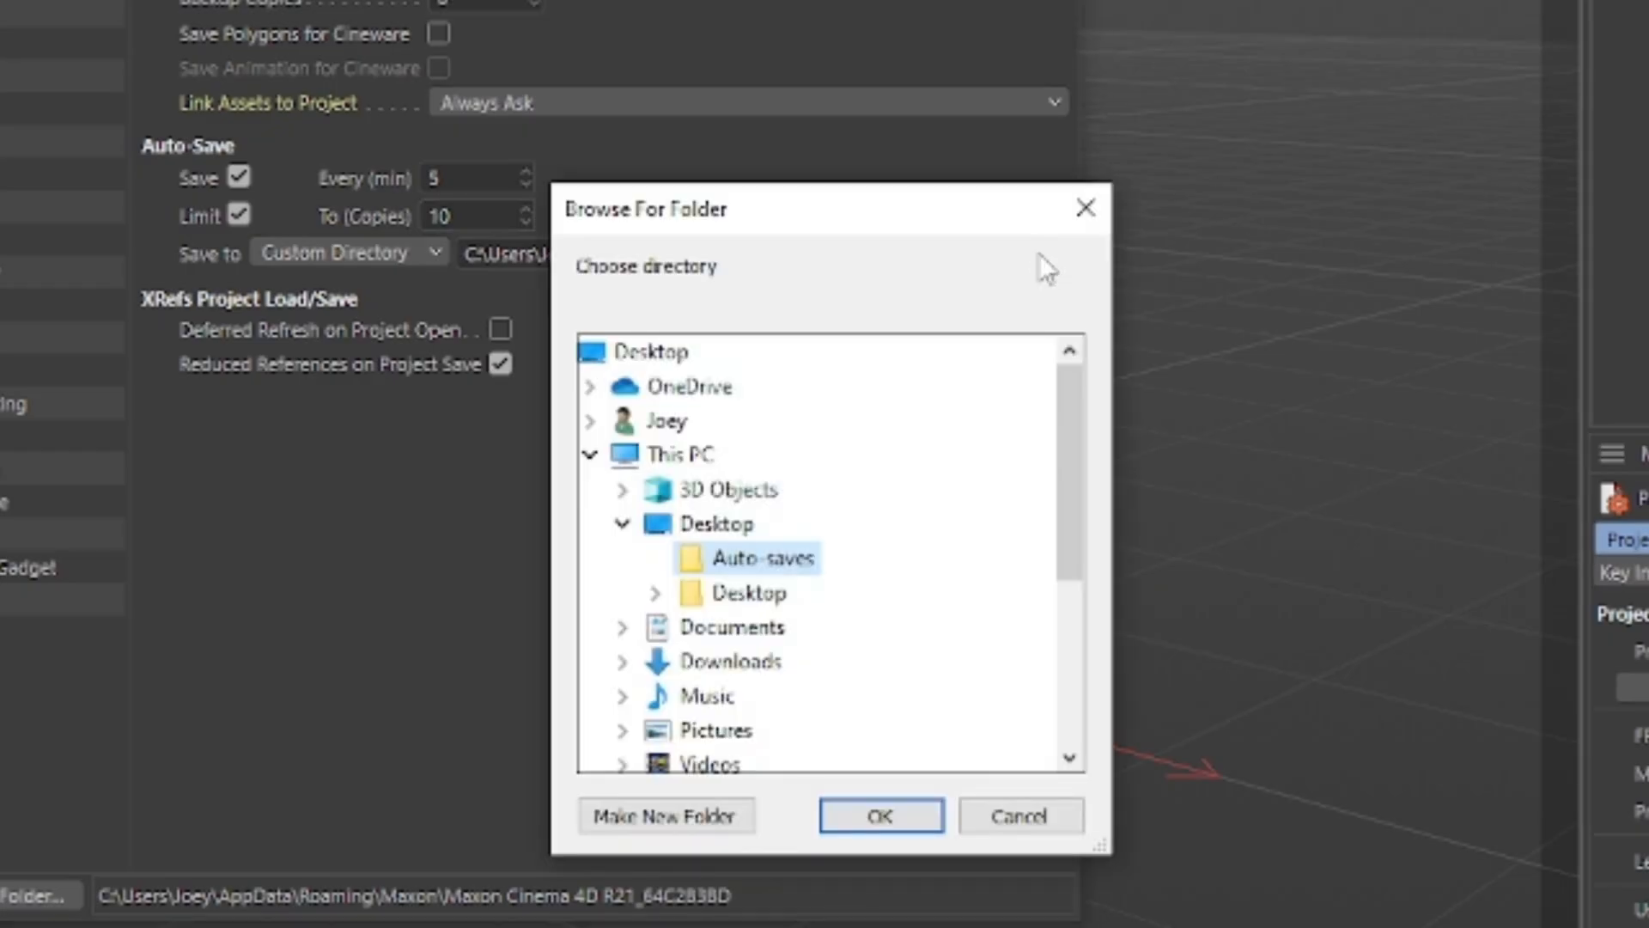
mouse_move(790, 569)
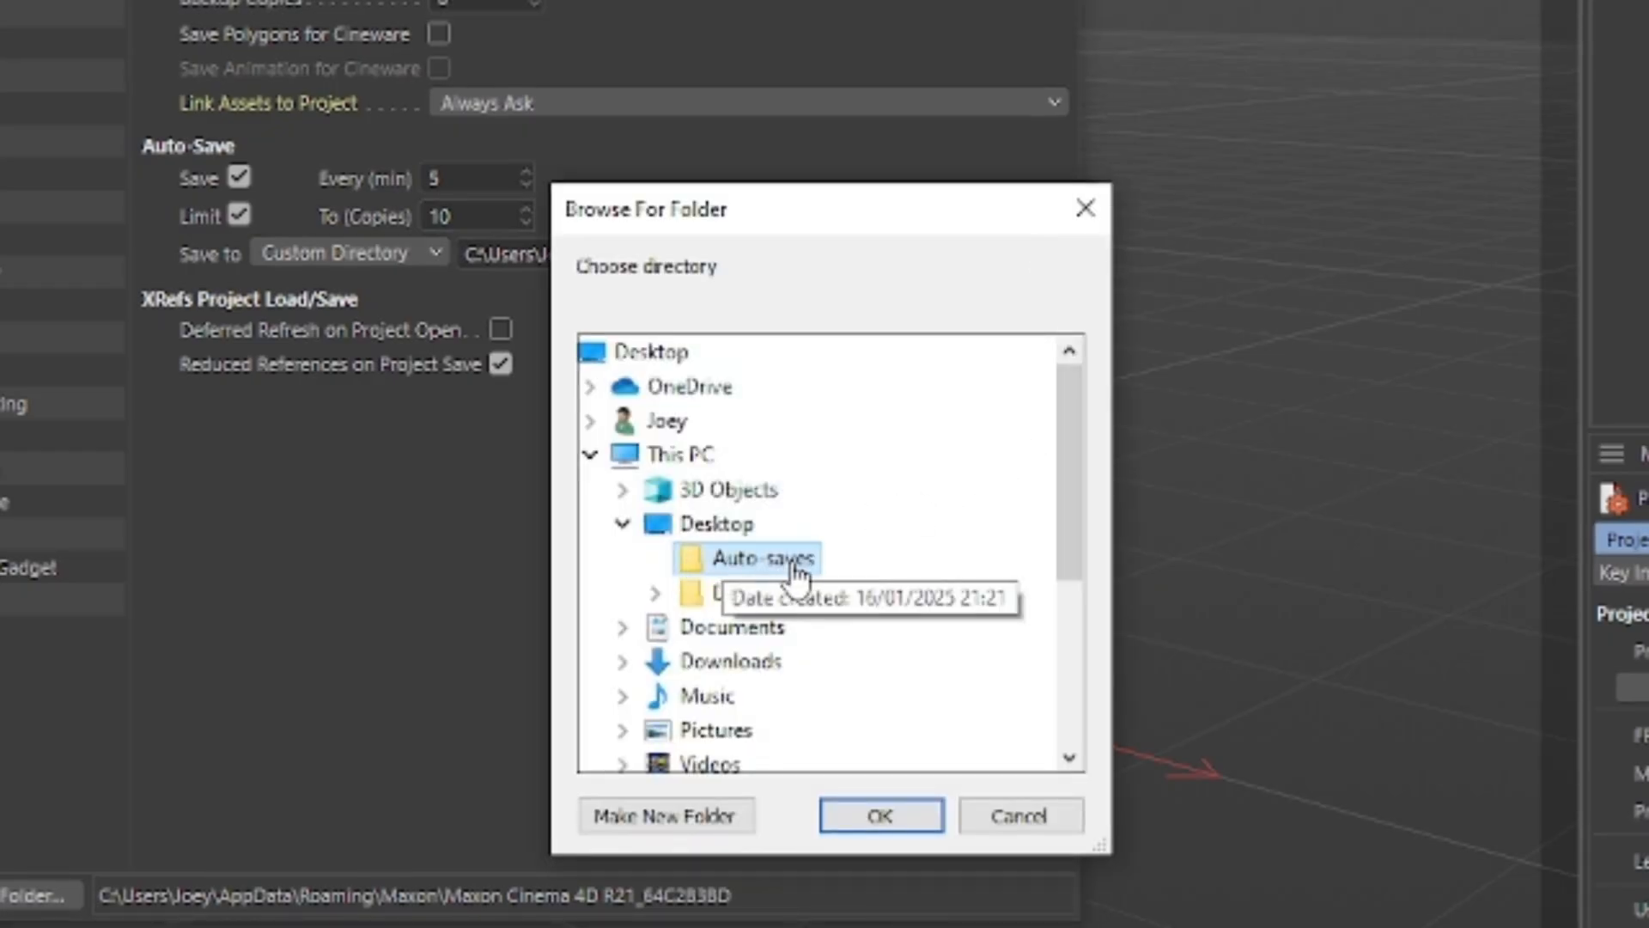
mouse_move(742, 573)
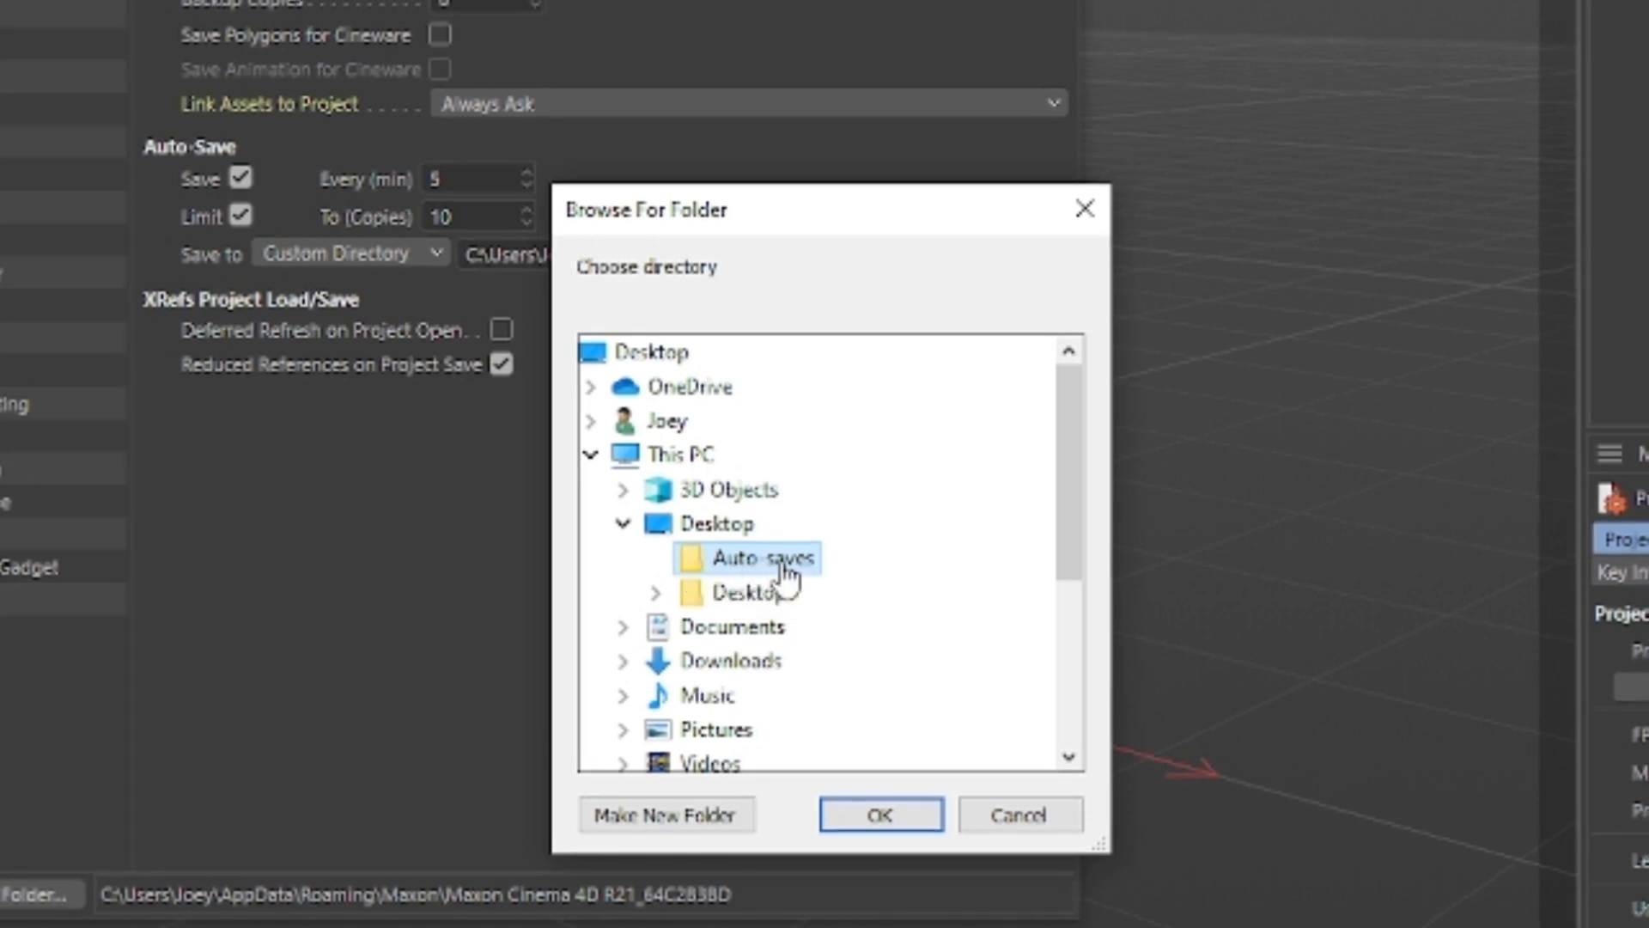
mouse_move(665, 814)
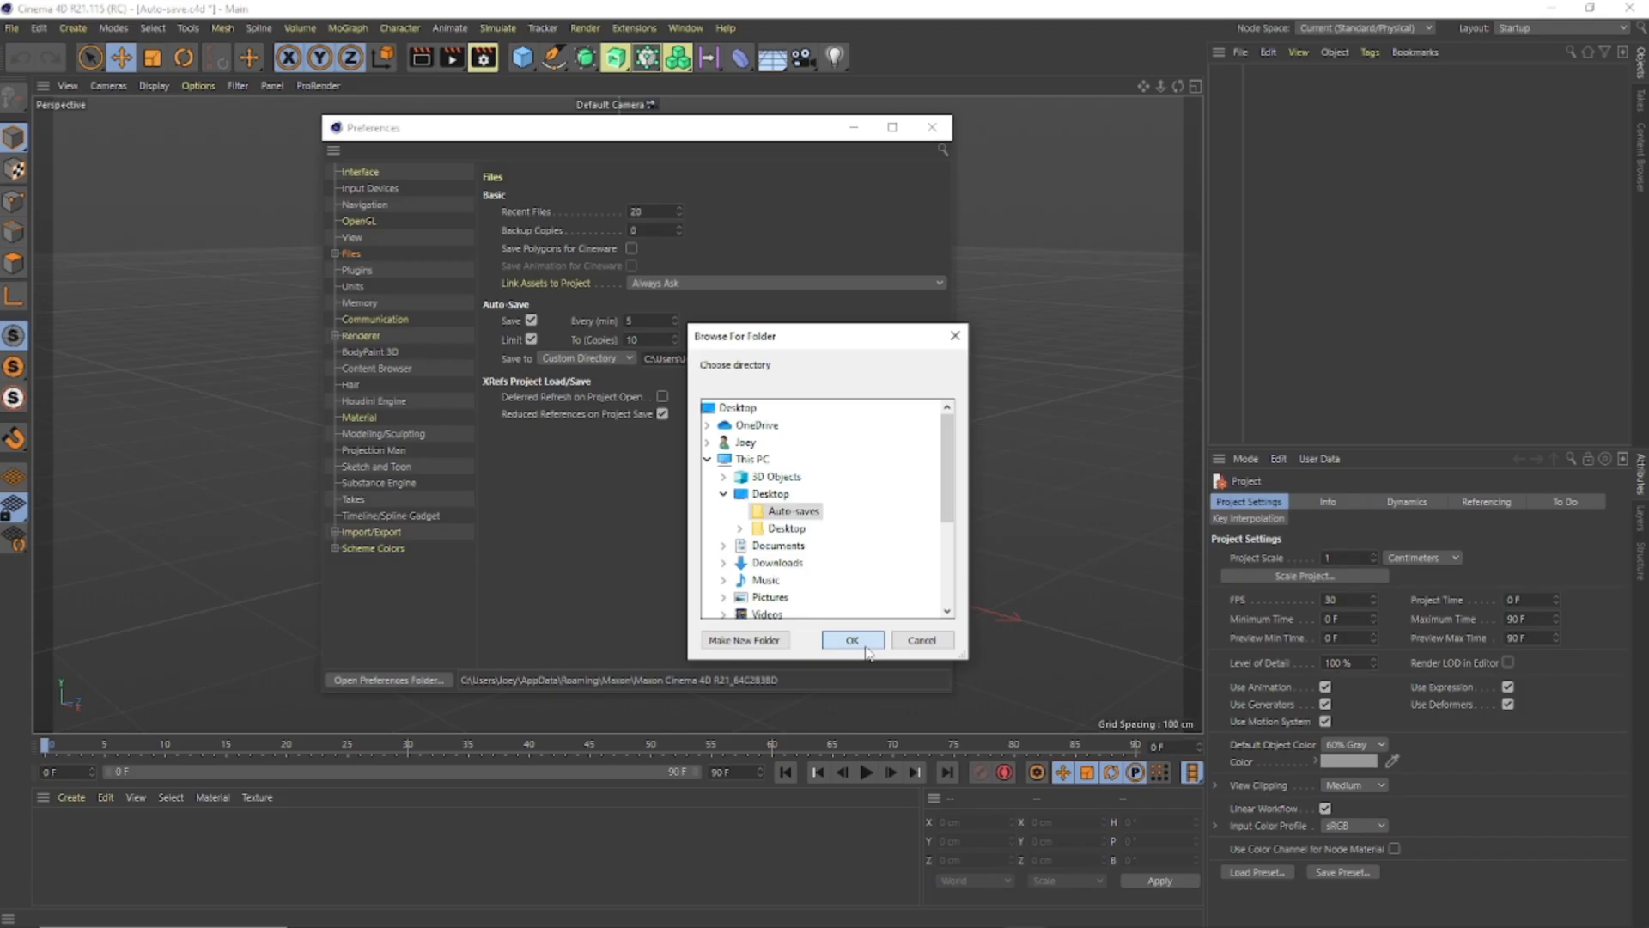
click(852, 639)
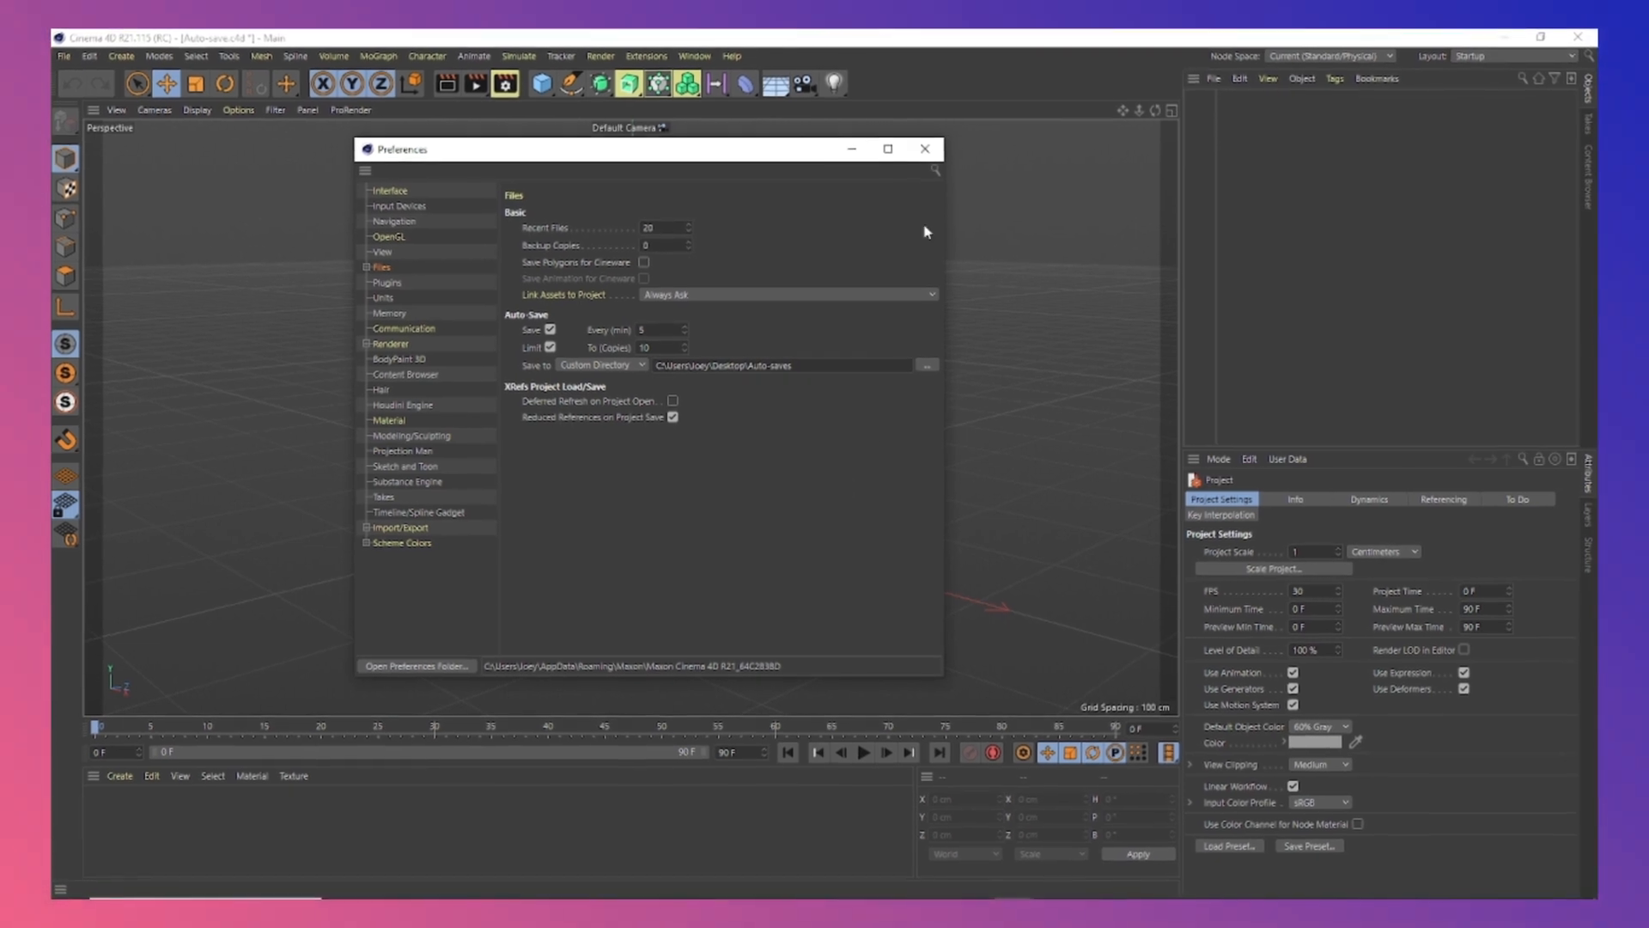
click(923, 148)
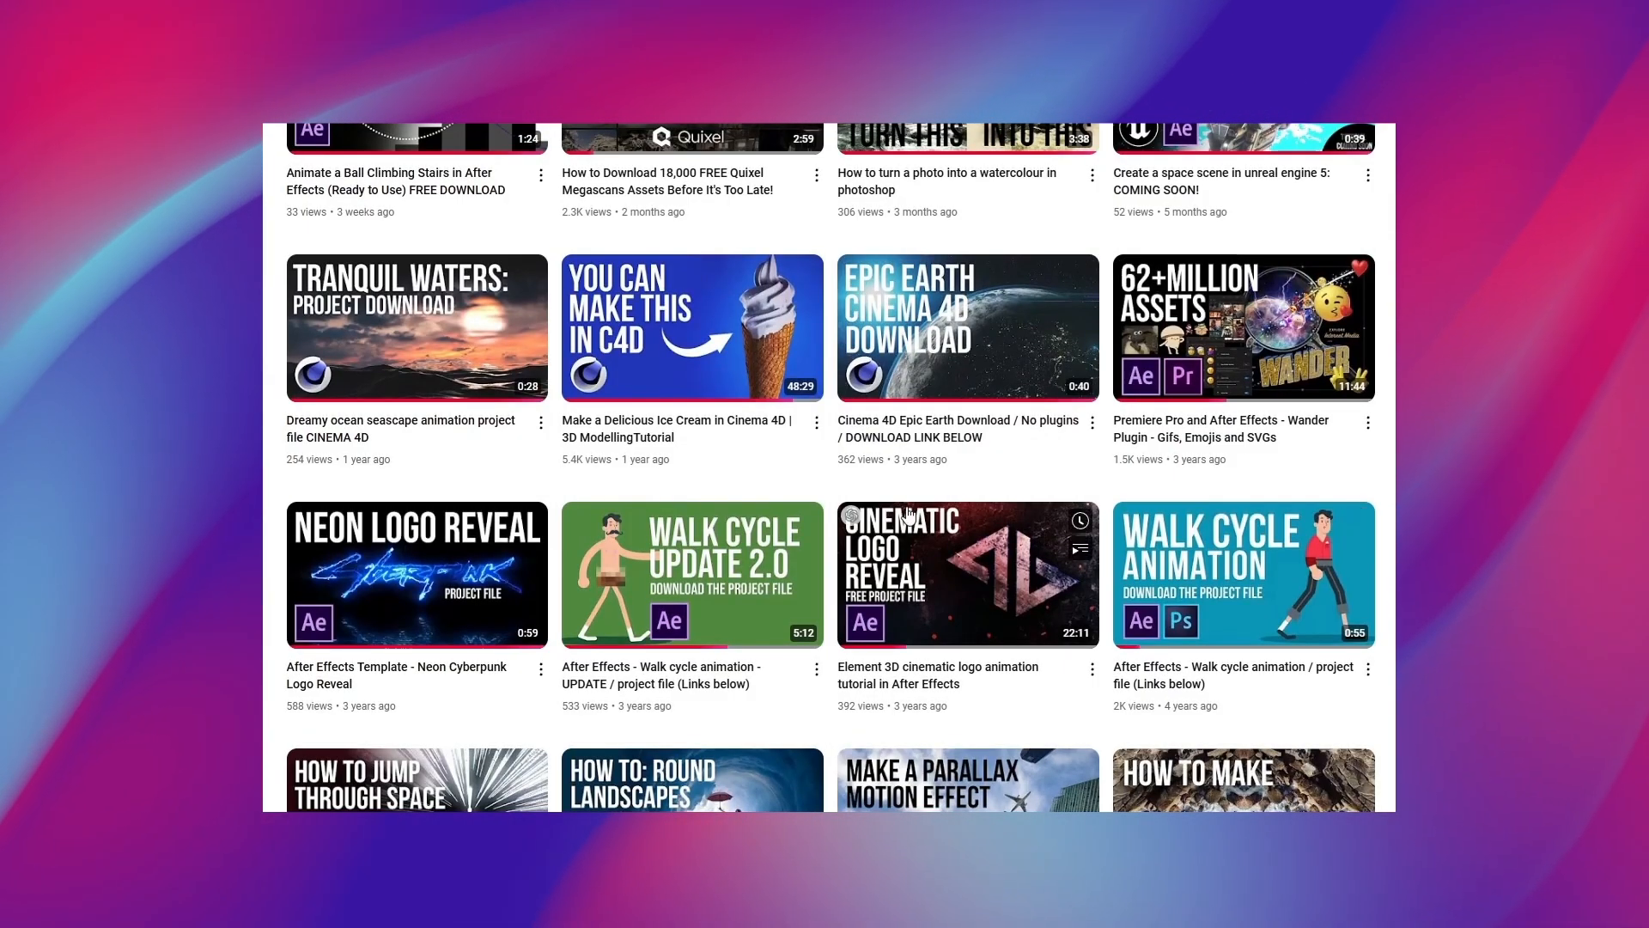
Step: Scroll the channel's Videos page down to the oldest Photoshop tutorials
scroll(down, 3)
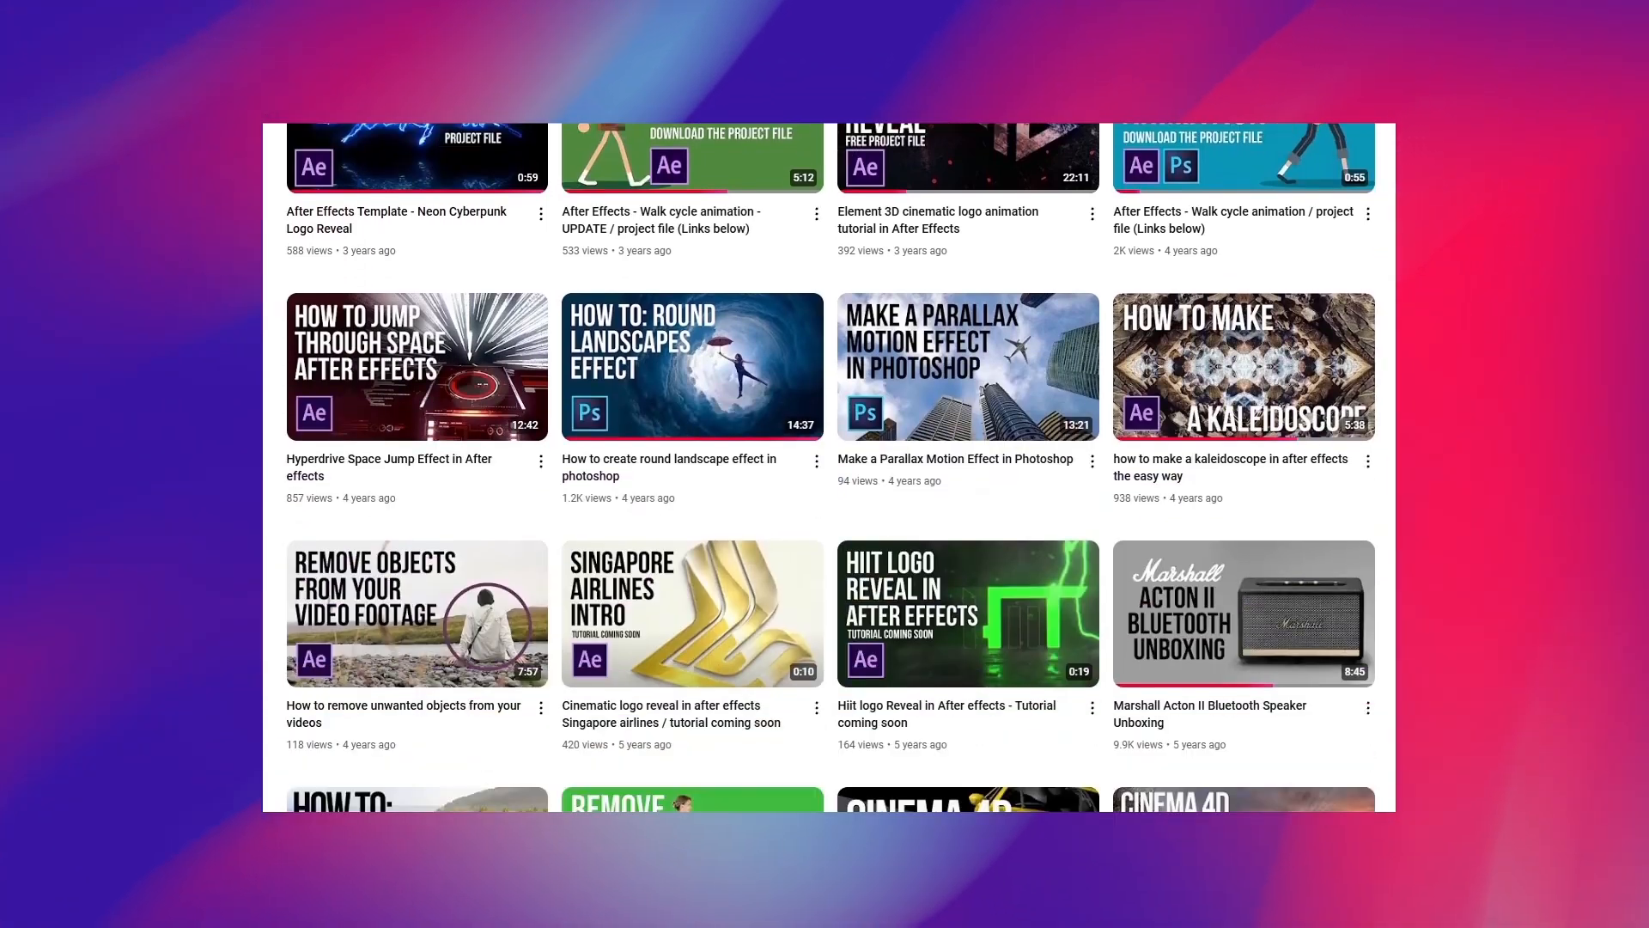
scroll(down, 3)
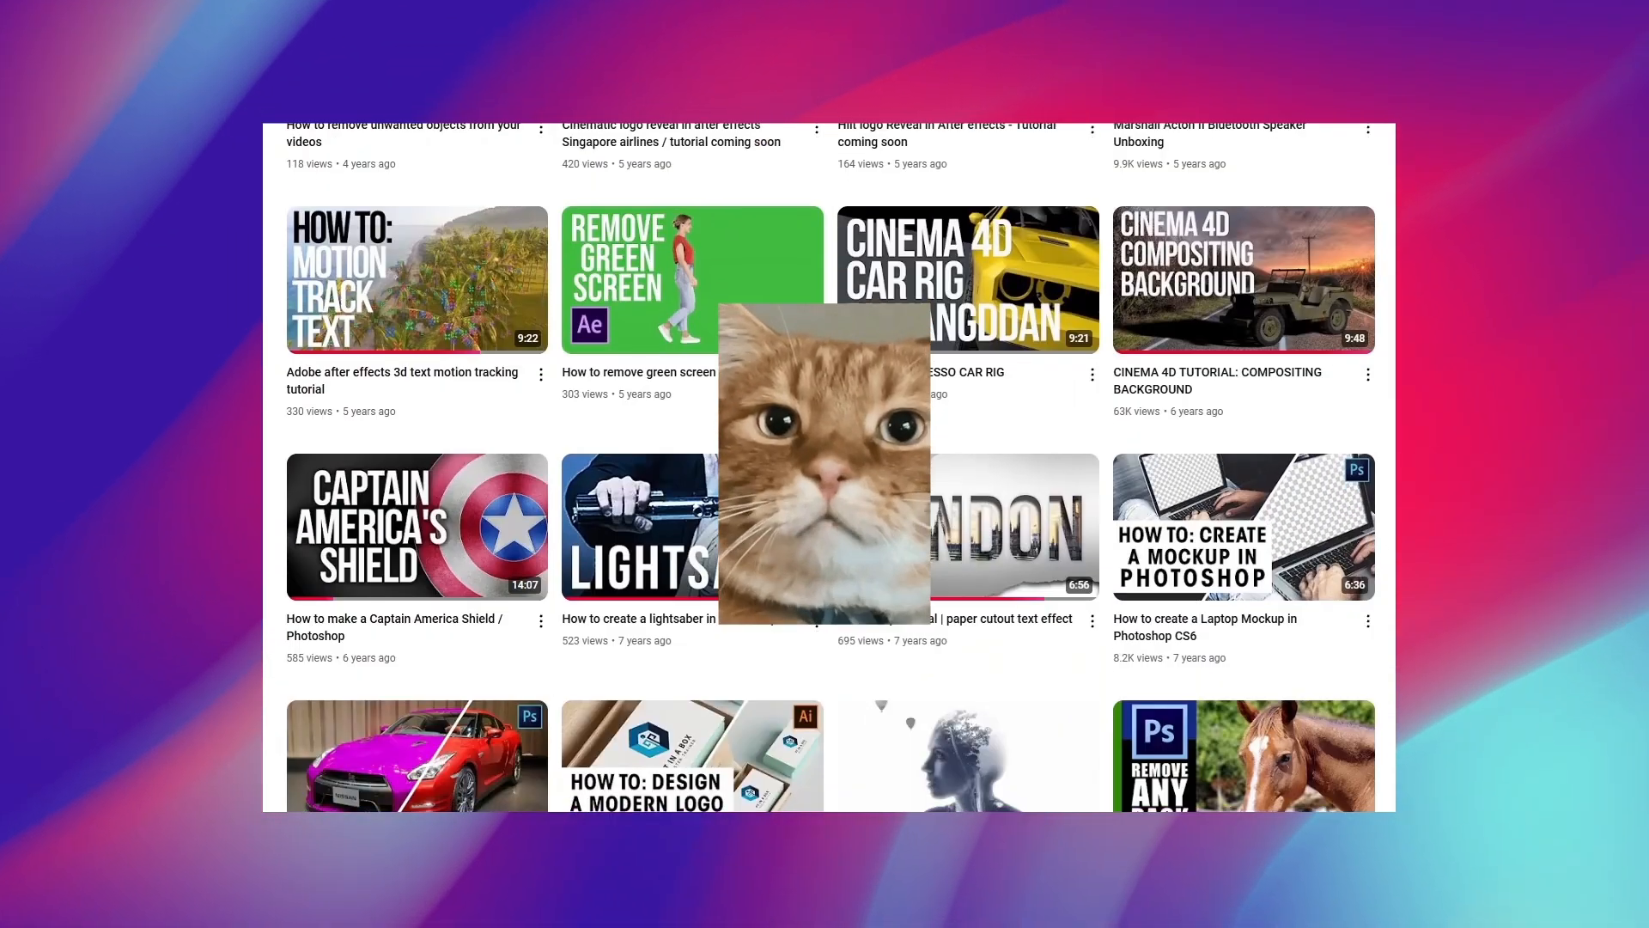
scroll(down, 3)
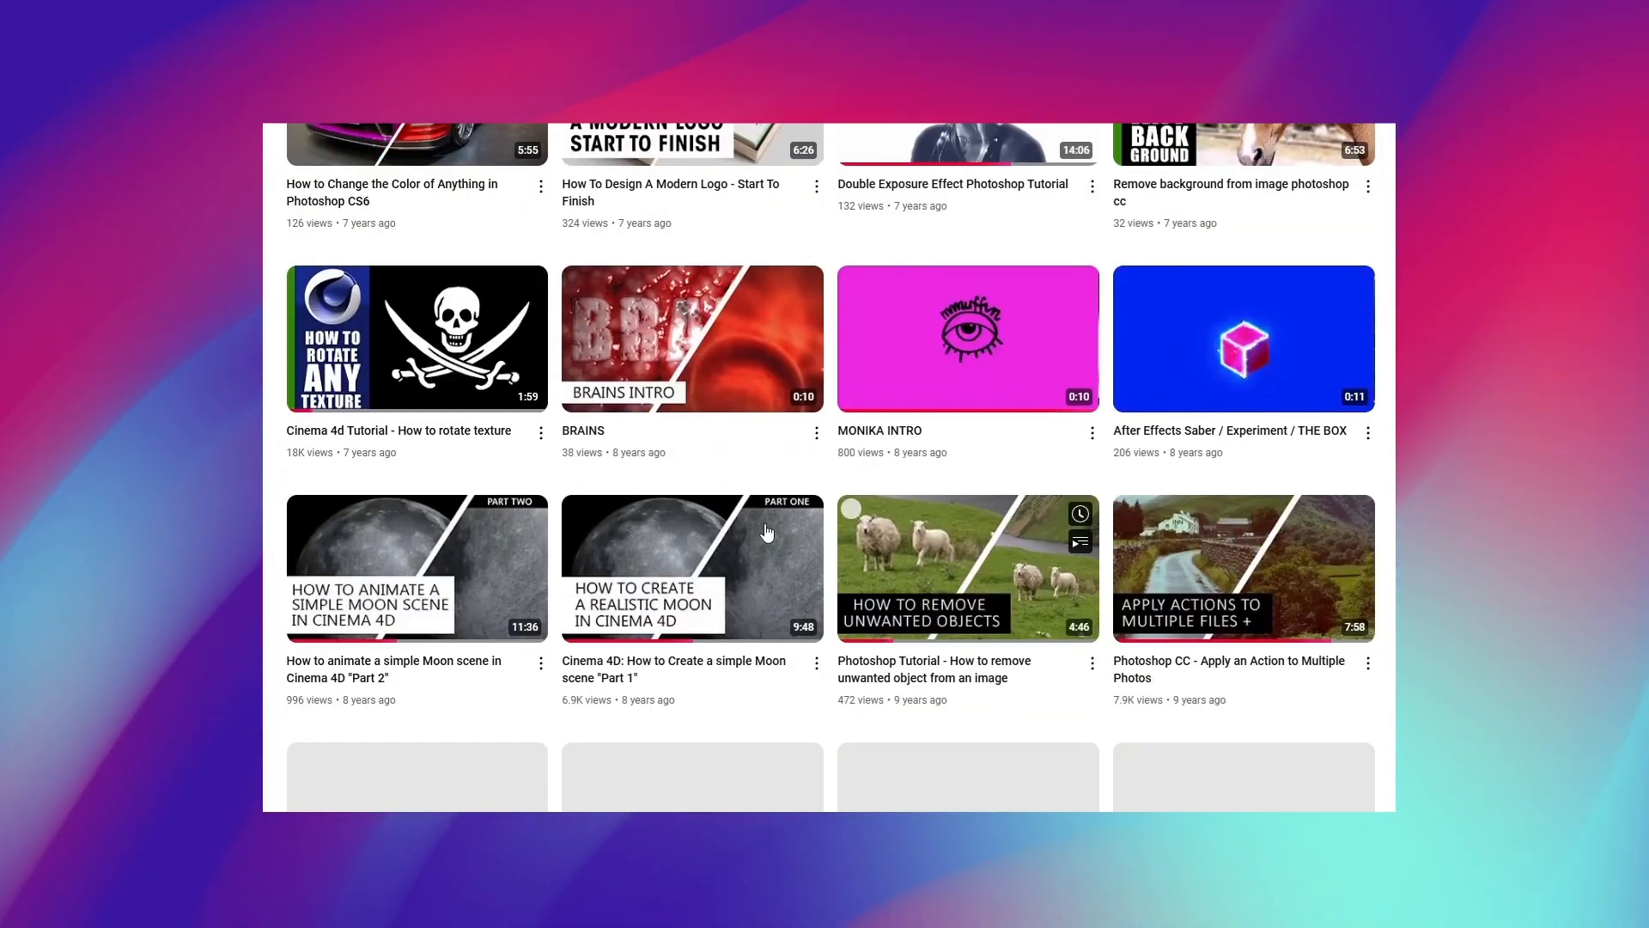
scroll(down, 3)
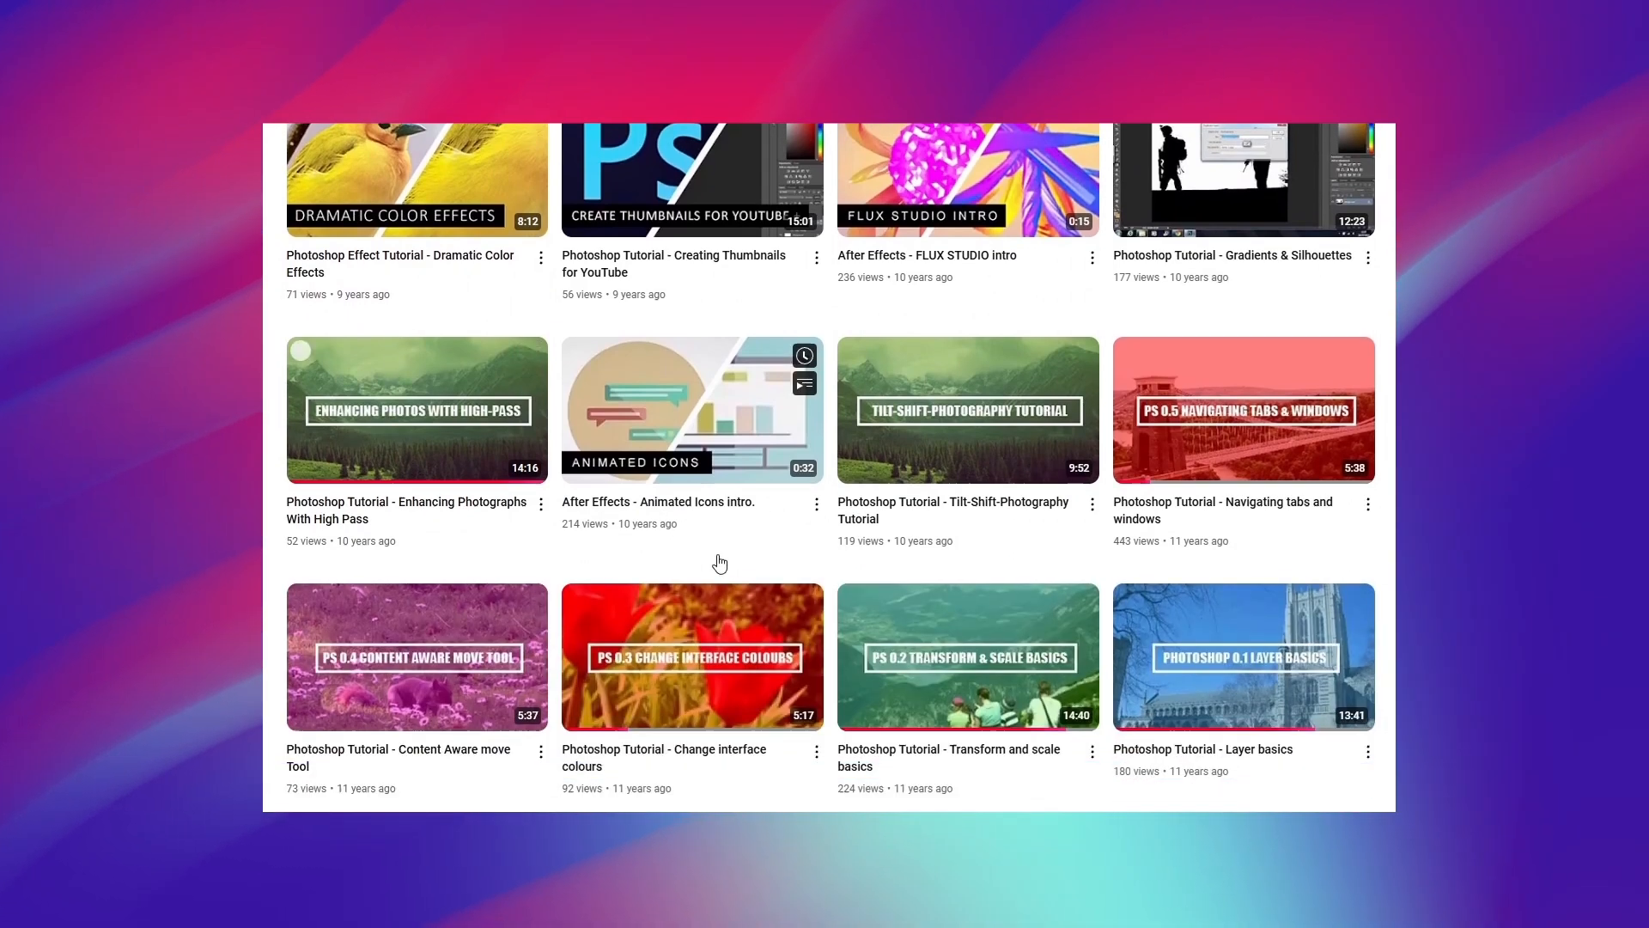